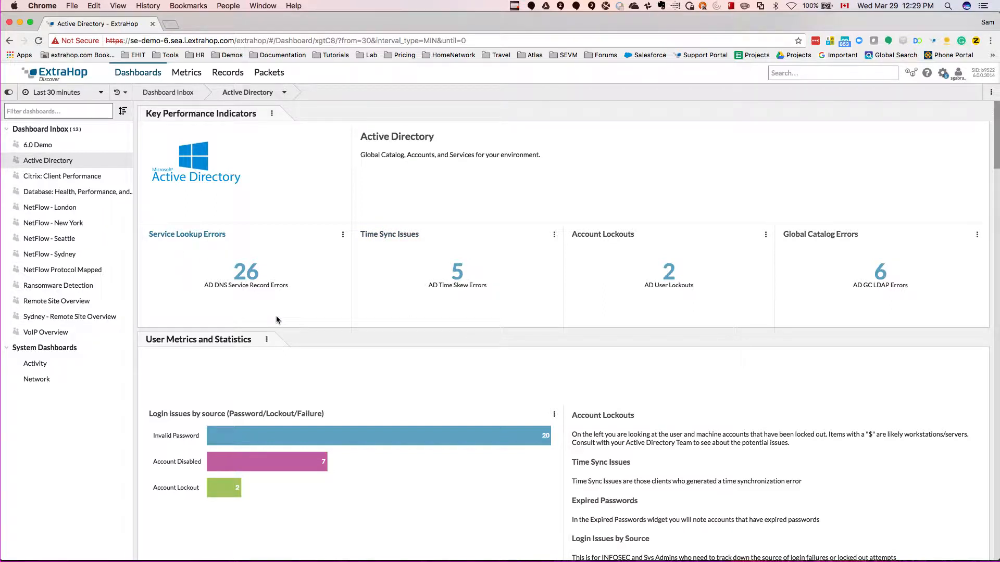
{"action": "mouse_move", "coordinate": [302, 296]}
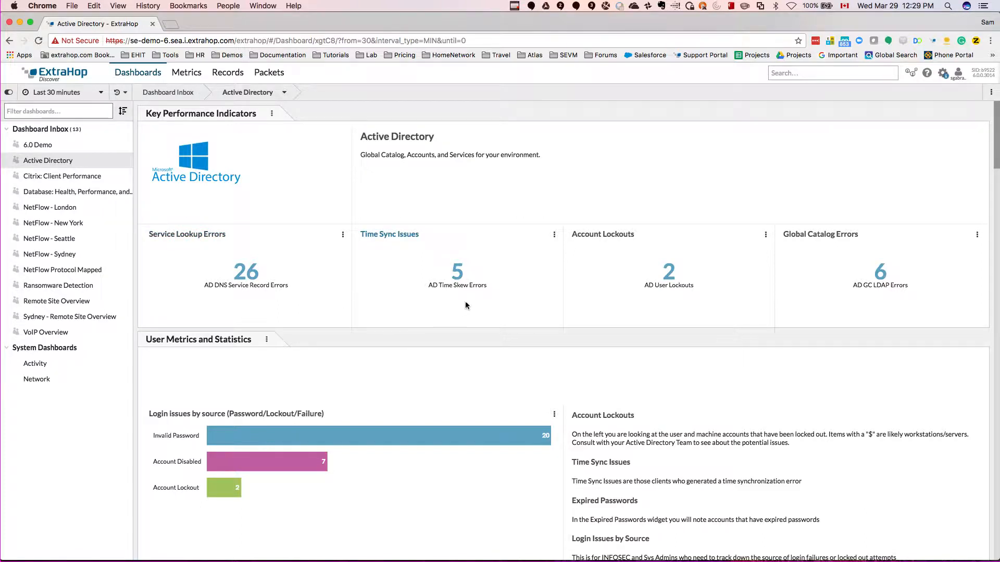
{"action": "mouse_move", "coordinate": [713, 303]}
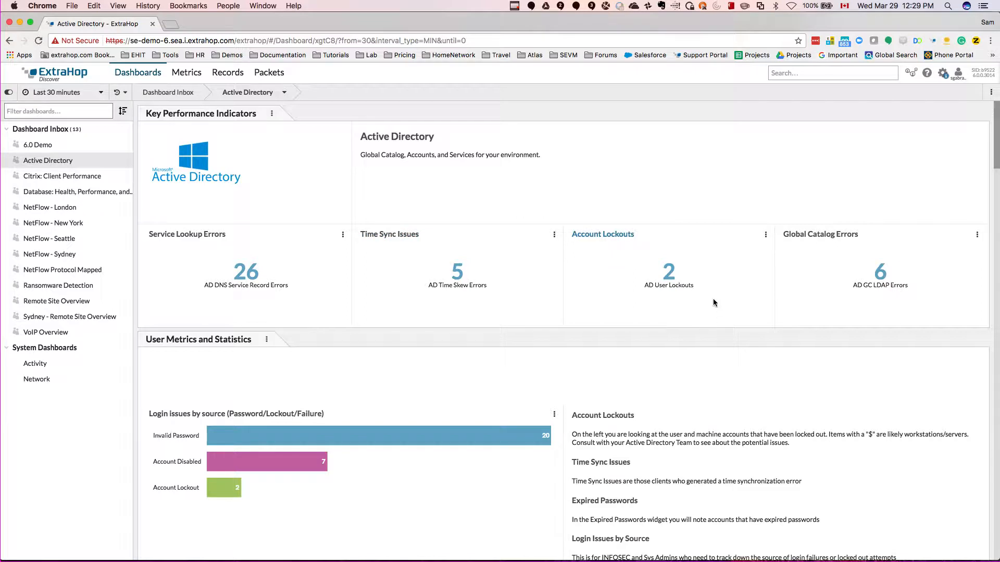
{"action": "mouse_move", "coordinate": [824, 289]}
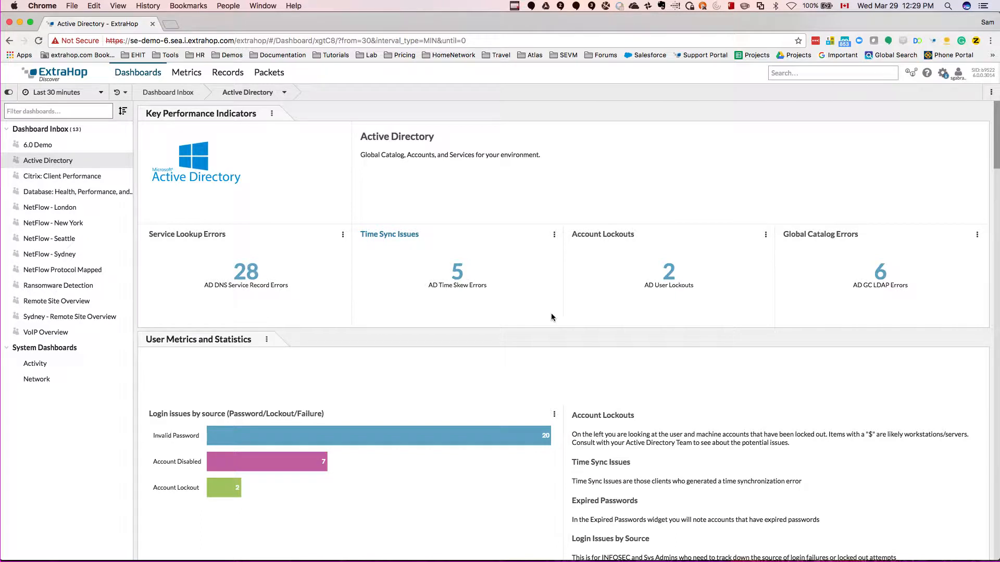
{"action": "mouse_move", "coordinate": [450, 396]}
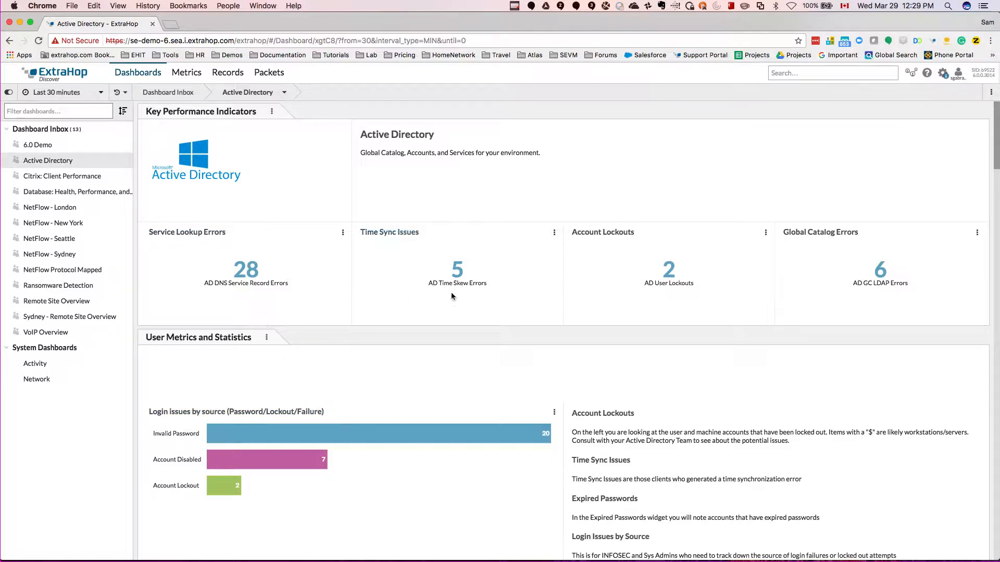
{"action": "mouse_move", "coordinate": [468, 415]}
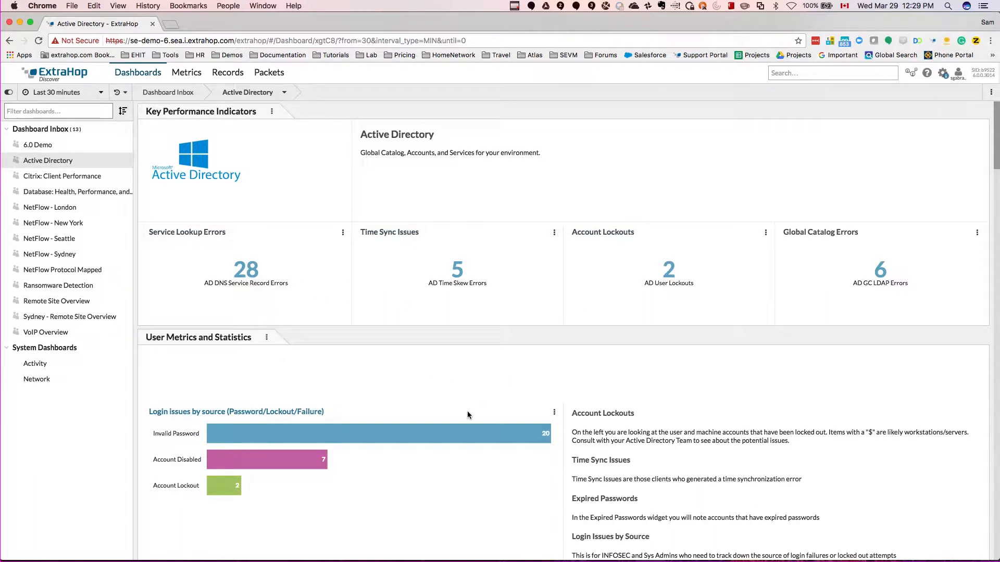
Step: Scroll the Active Directory dashboard down to the Logon Failures by User widget
{"action": "scroll", "scroll_direction": "down", "scroll_amount": 3}
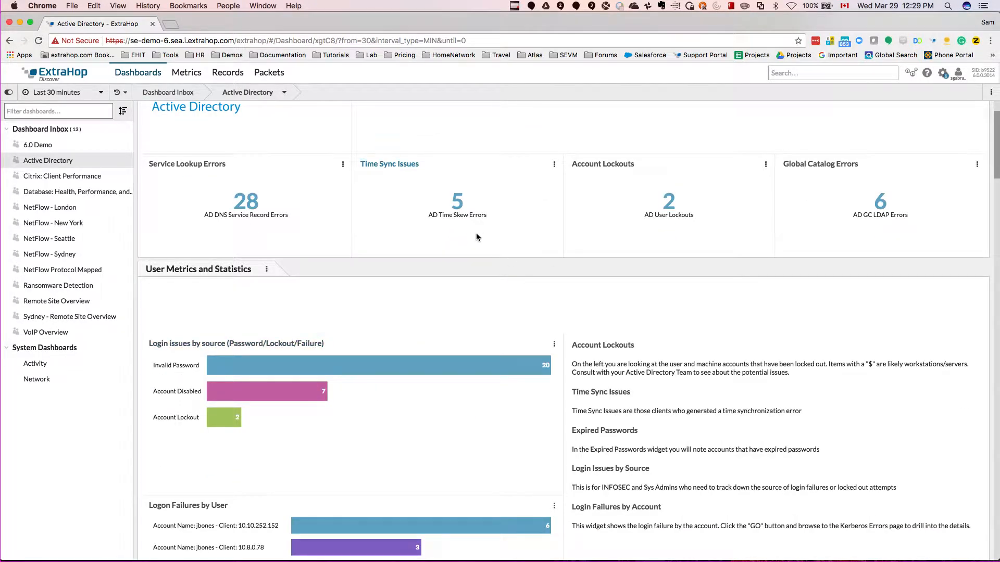
{"action": "mouse_move", "coordinate": [415, 340]}
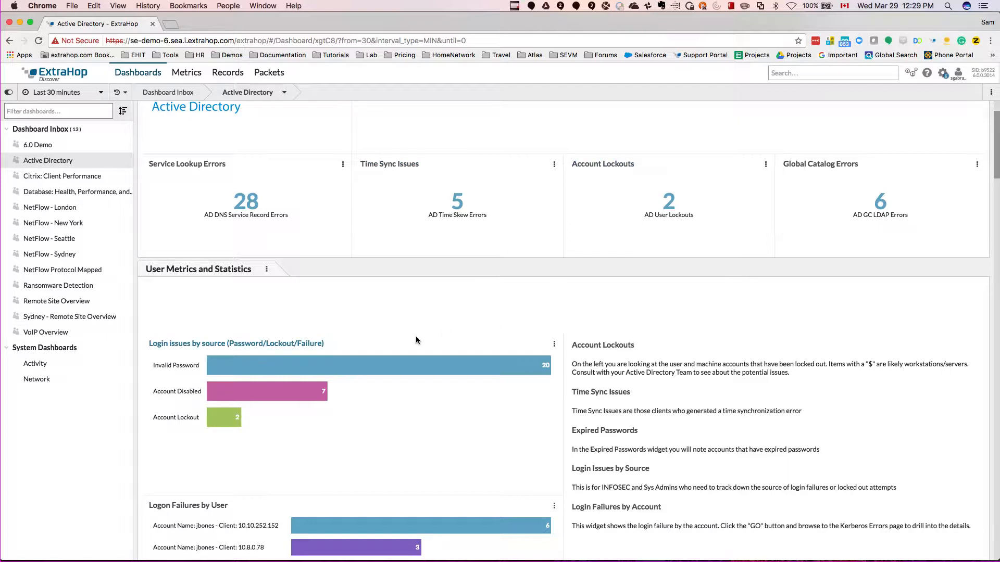
{"action": "scroll", "scroll_direction": "down", "scroll_amount": 3}
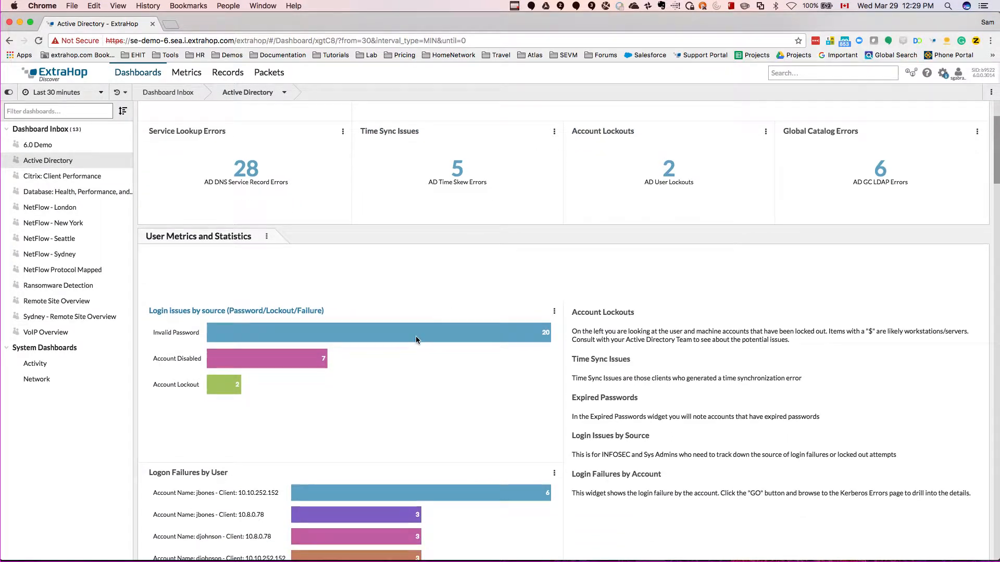
{"action": "scroll", "scroll_direction": "down", "scroll_amount": 3}
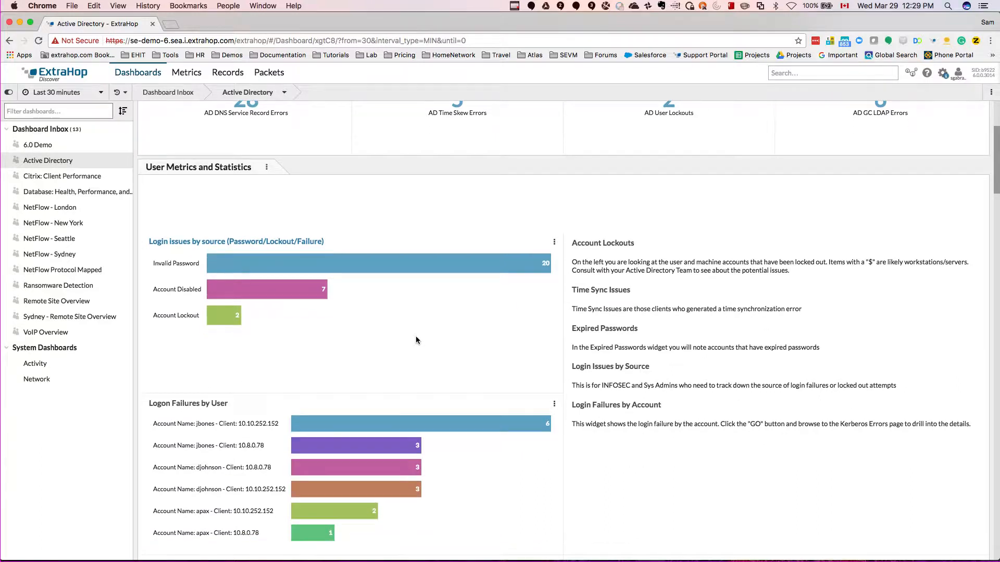
{"action": "scroll", "scroll_direction": "down", "scroll_amount": 3}
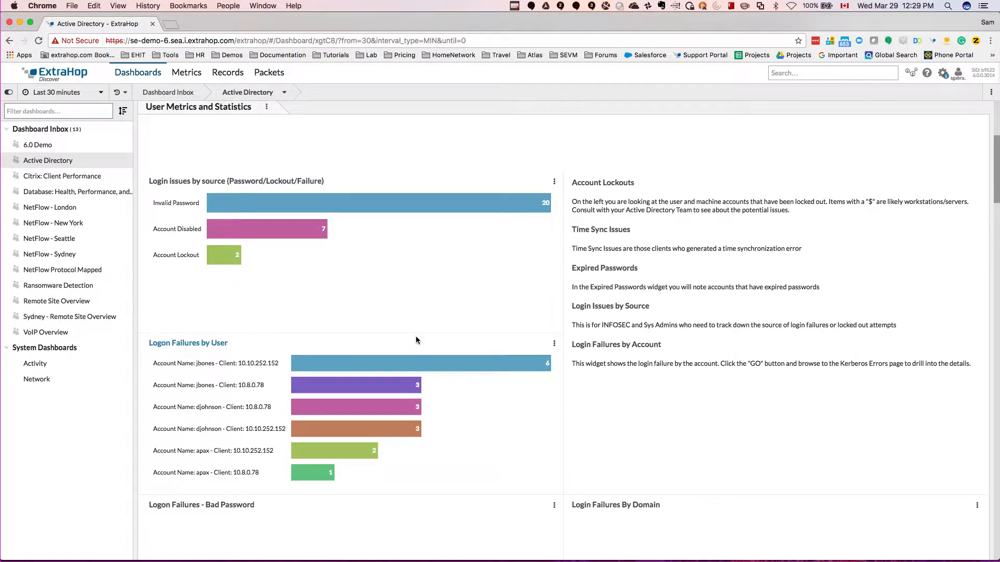
{"action": "scroll", "scroll_direction": "down", "scroll_amount": 3}
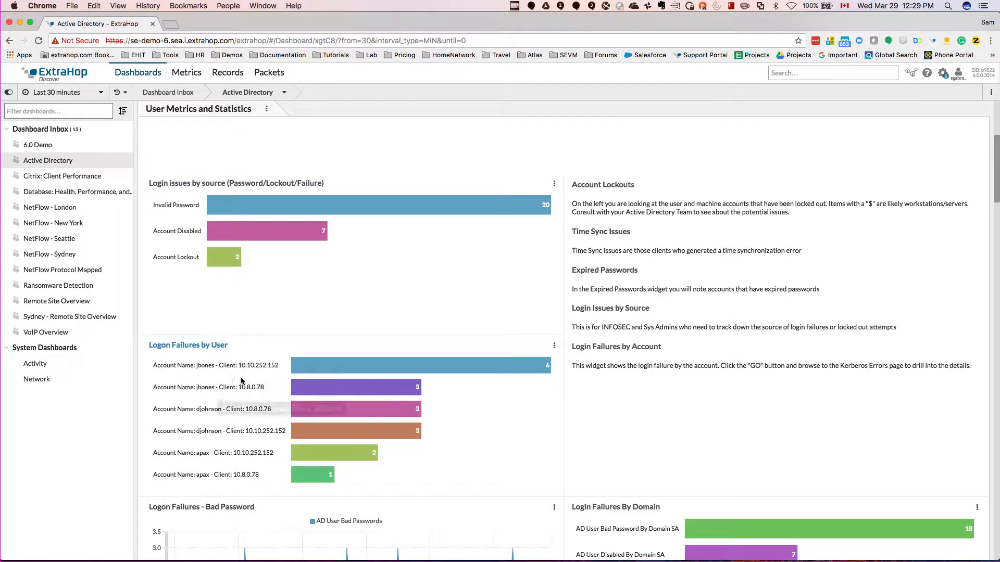
{"action": "mouse_move", "coordinate": [259, 419]}
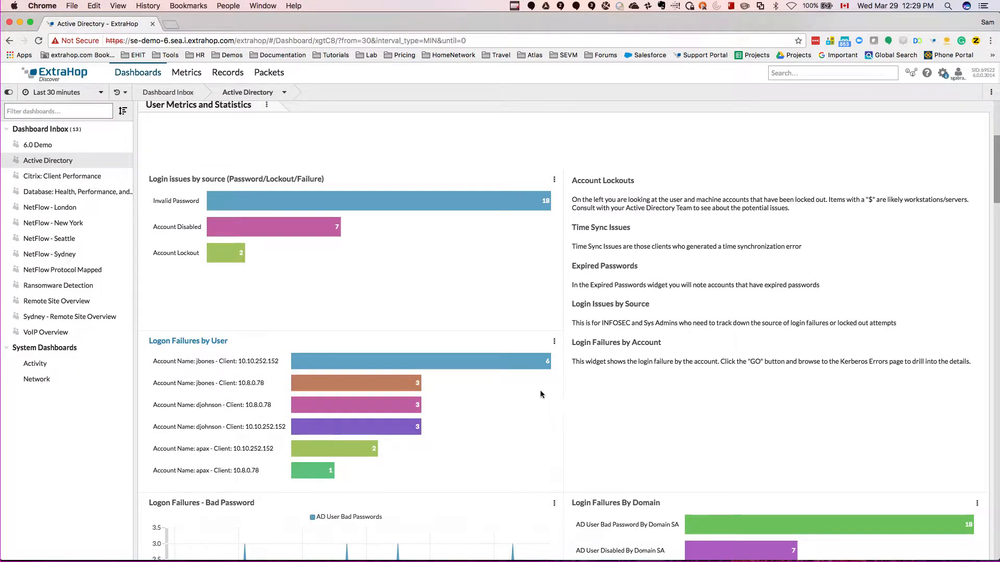
{"action": "mouse_move", "coordinate": [526, 395]}
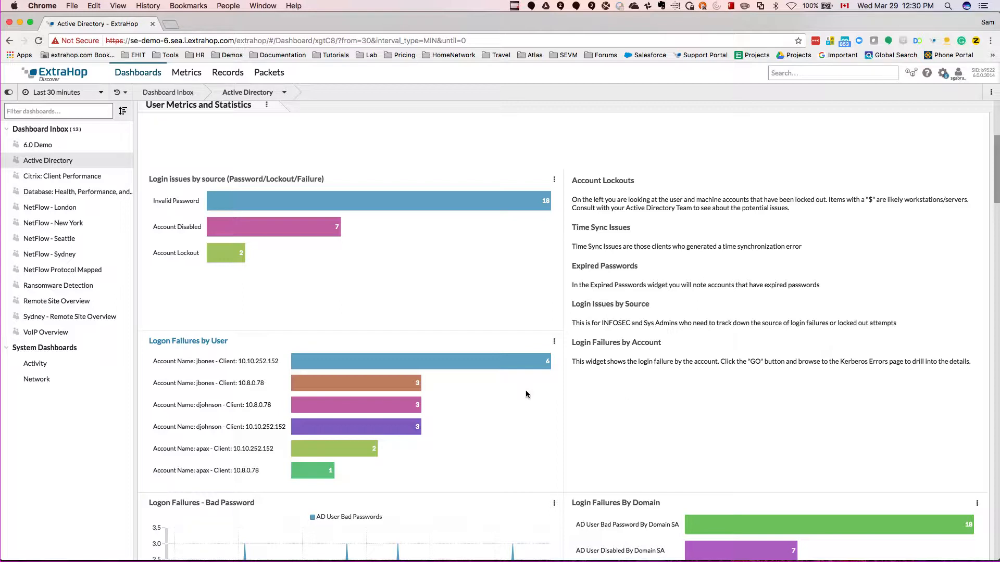
{"action": "mouse_move", "coordinate": [361, 369]}
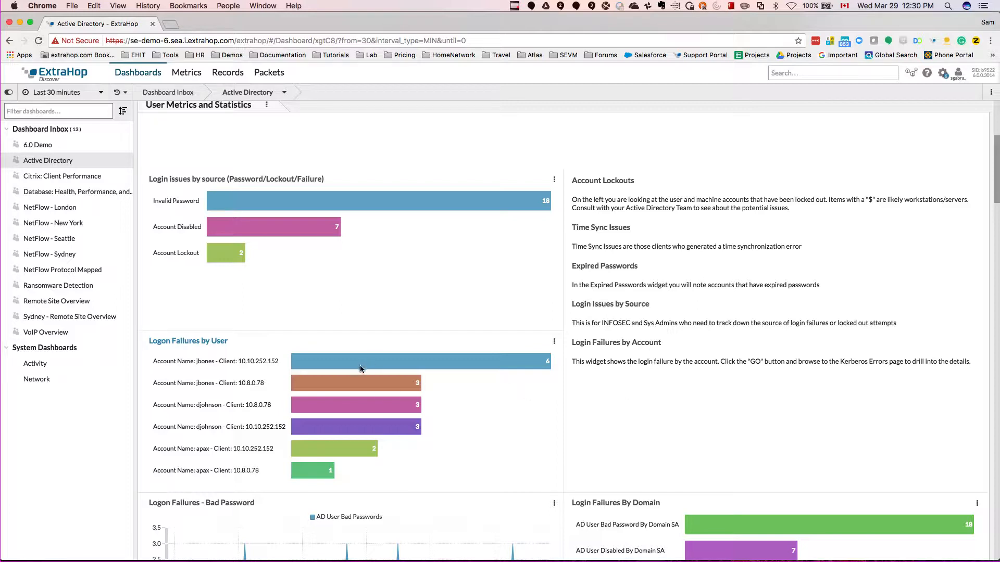
{"action": "mouse_move", "coordinate": [362, 371]}
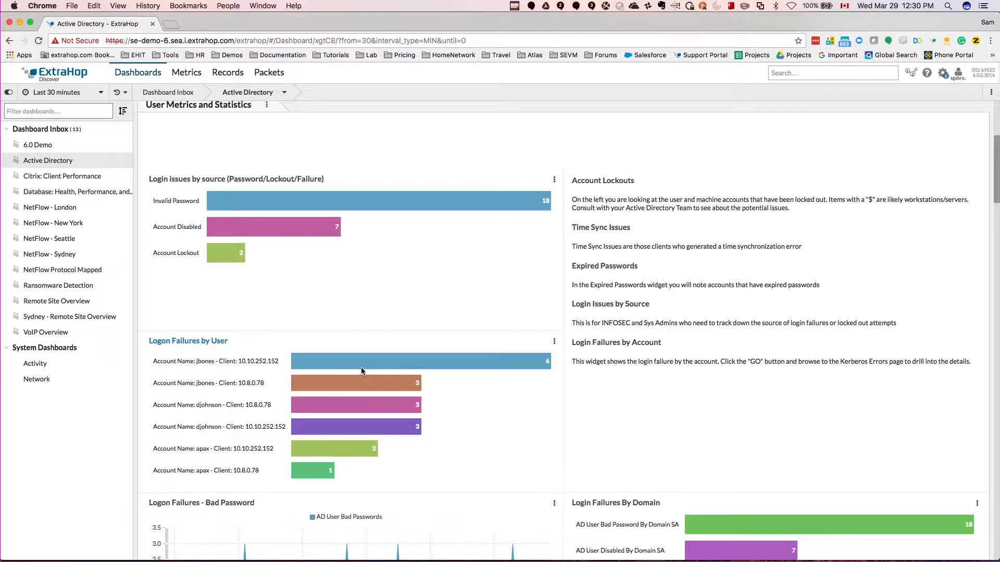
{"action": "mouse_move", "coordinate": [199, 383]}
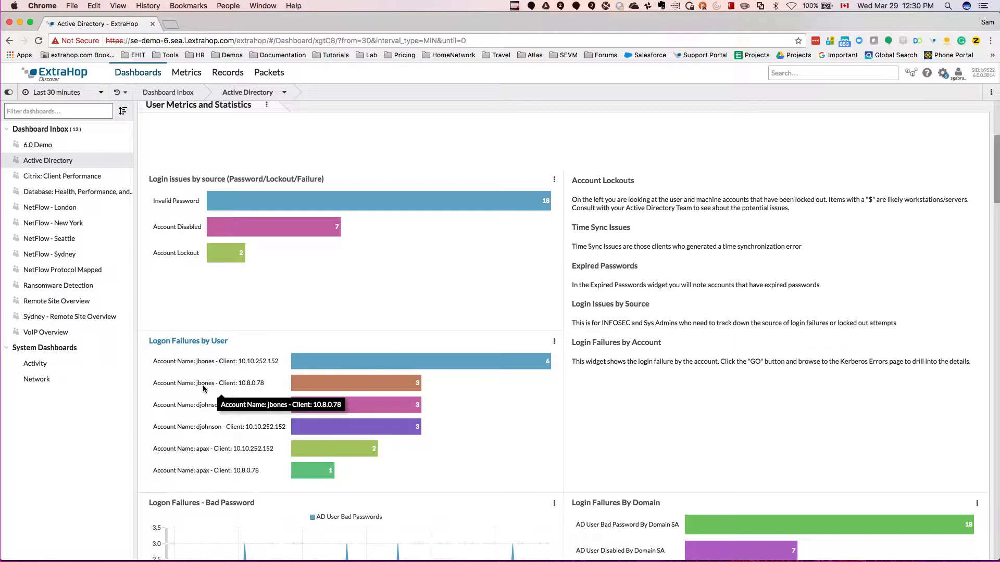
{"action": "mouse_move", "coordinate": [250, 387]}
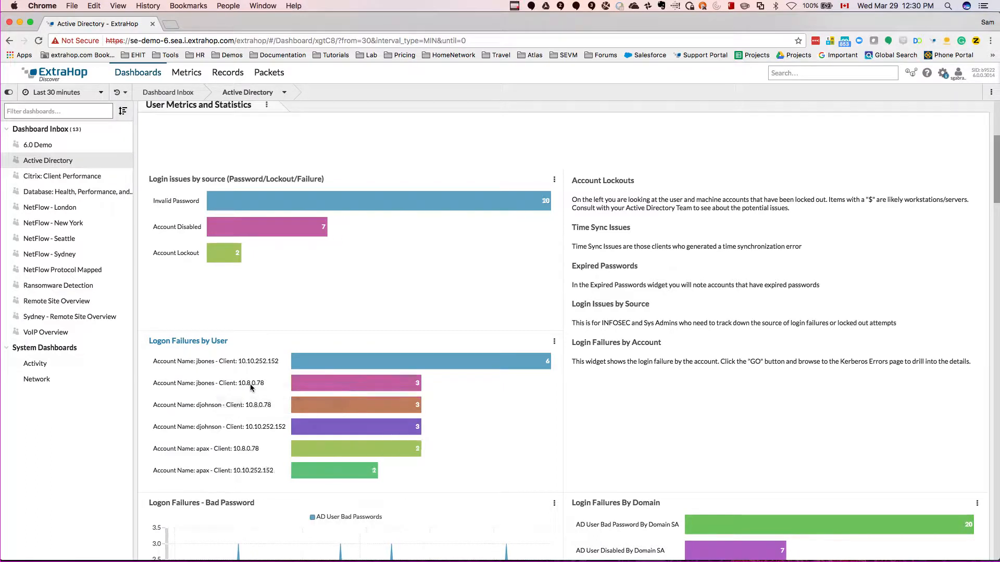
{"action": "mouse_move", "coordinate": [255, 382]}
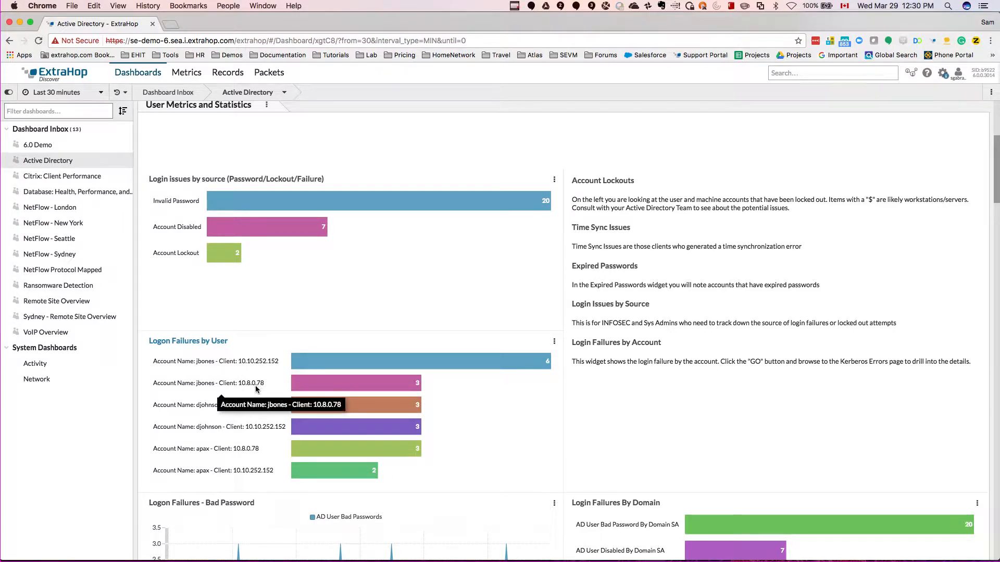
{"action": "mouse_move", "coordinate": [431, 437]}
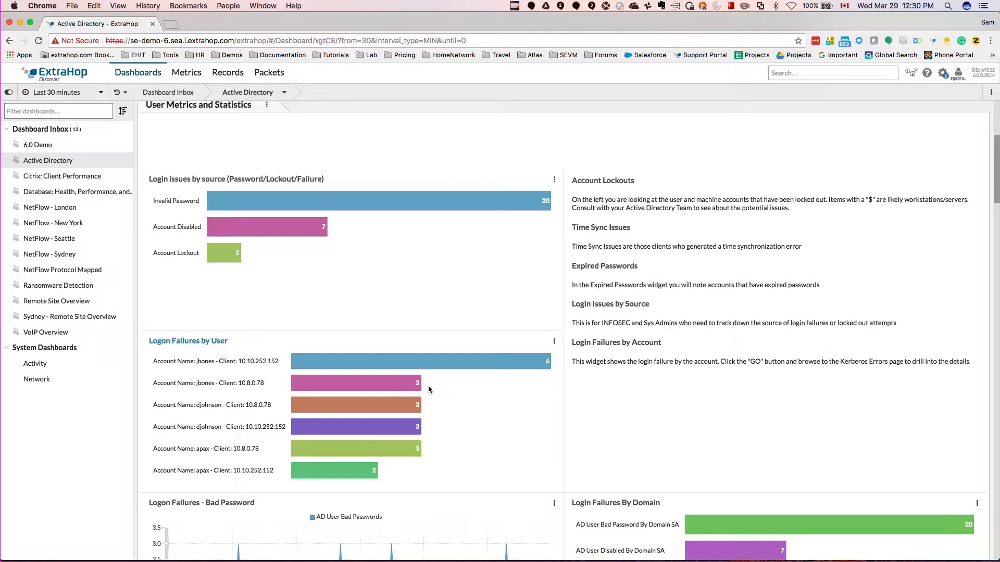
{"action": "mouse_move", "coordinate": [433, 393]}
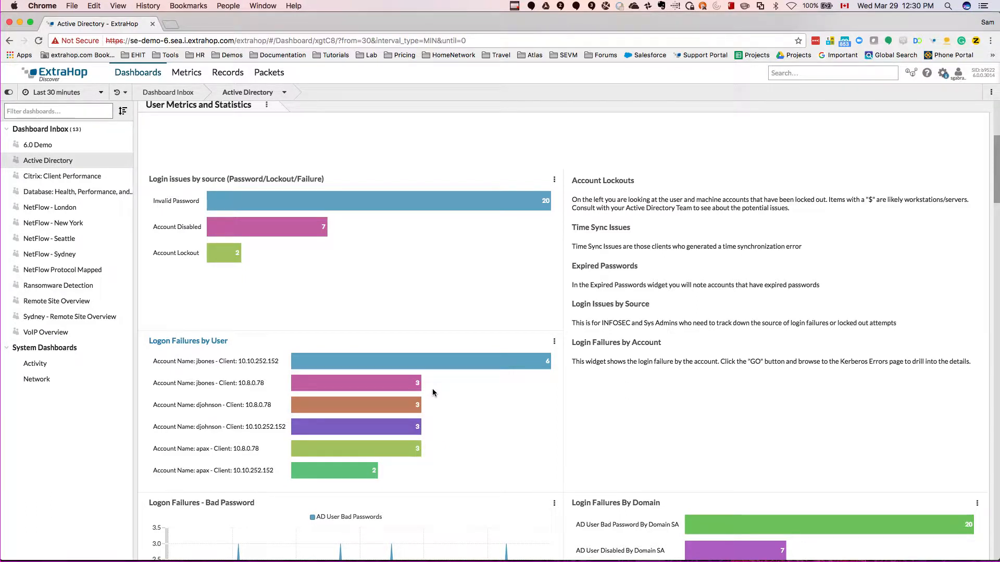
{"action": "mouse_move", "coordinate": [426, 391]}
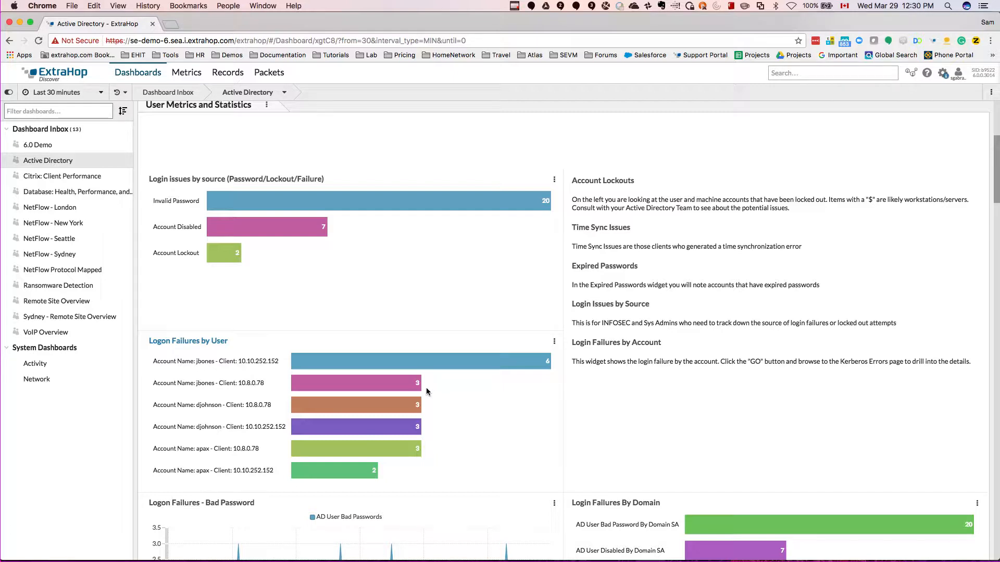
{"action": "mouse_move", "coordinate": [424, 392]}
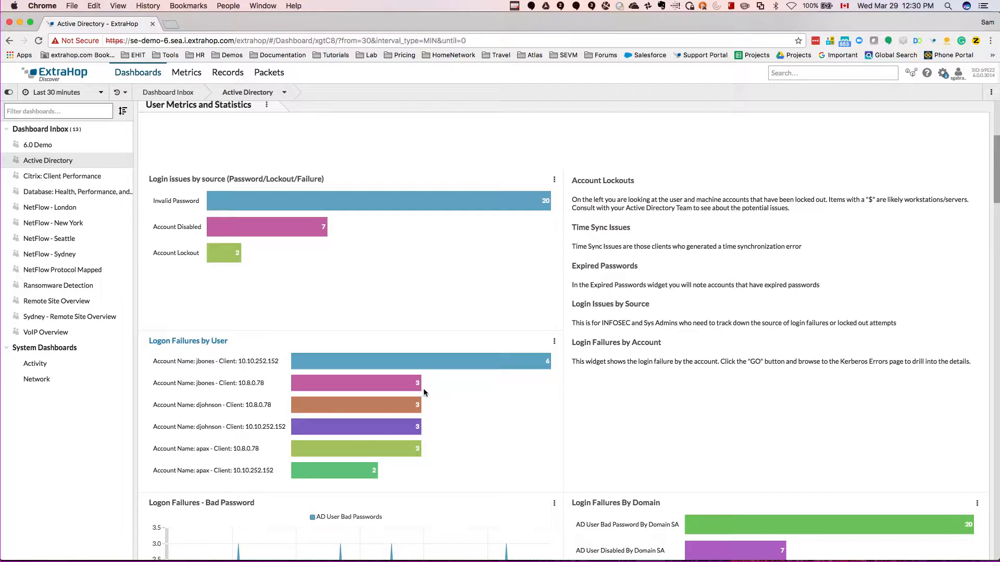
{"action": "mouse_move", "coordinate": [268, 407]}
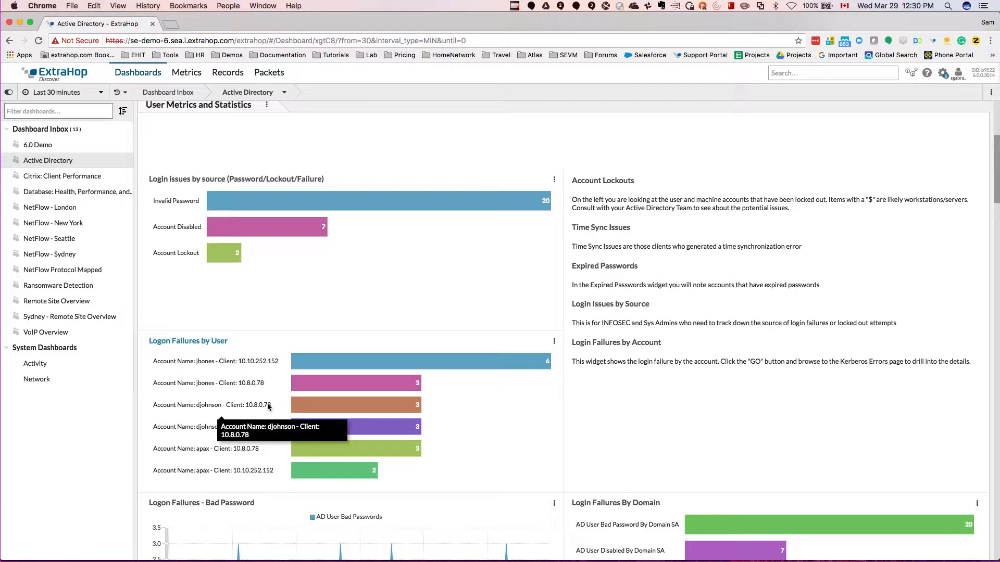
{"action": "mouse_move", "coordinate": [270, 412]}
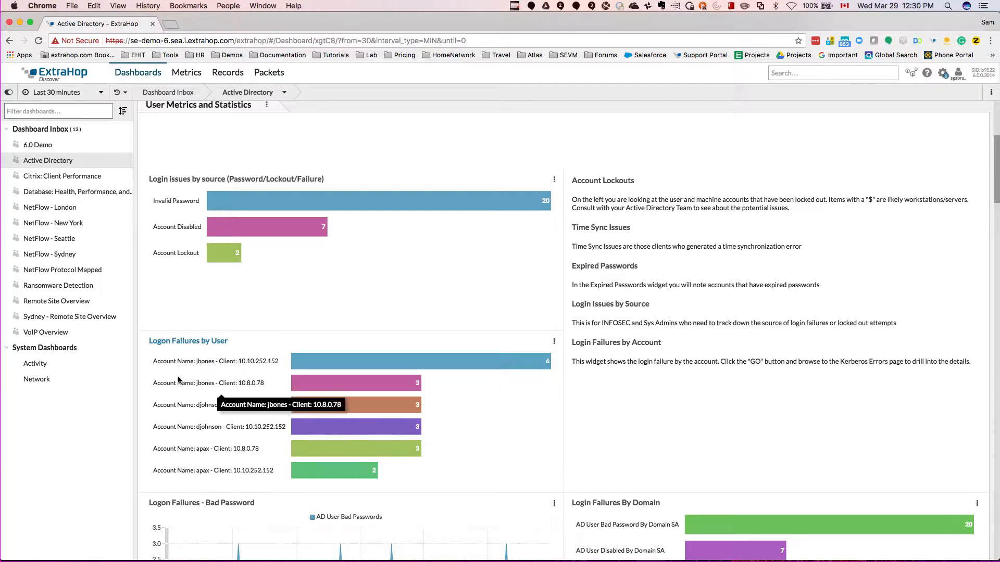
{"action": "mouse_move", "coordinate": [218, 392]}
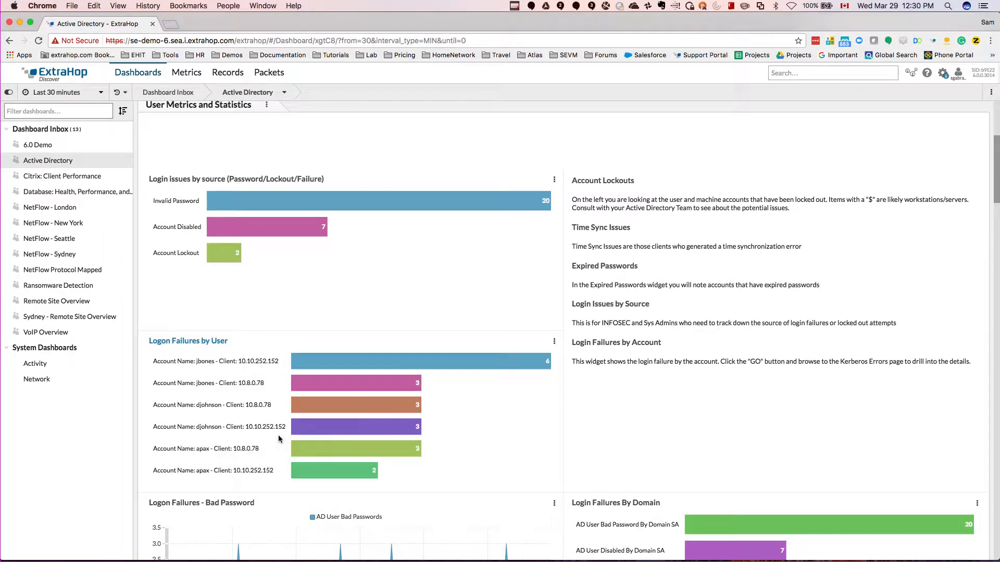
{"action": "mouse_move", "coordinate": [225, 426]}
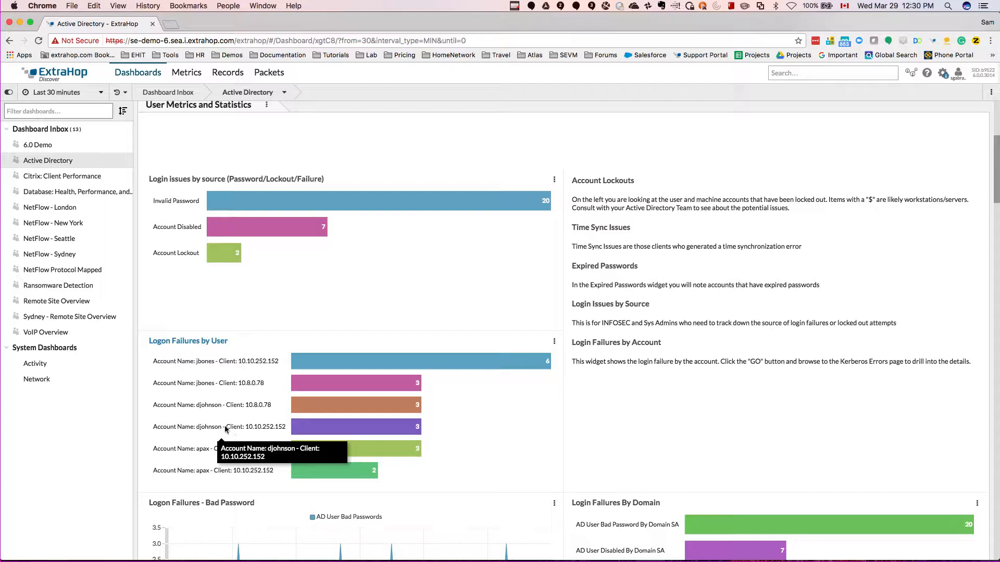
{"action": "mouse_move", "coordinate": [234, 439]}
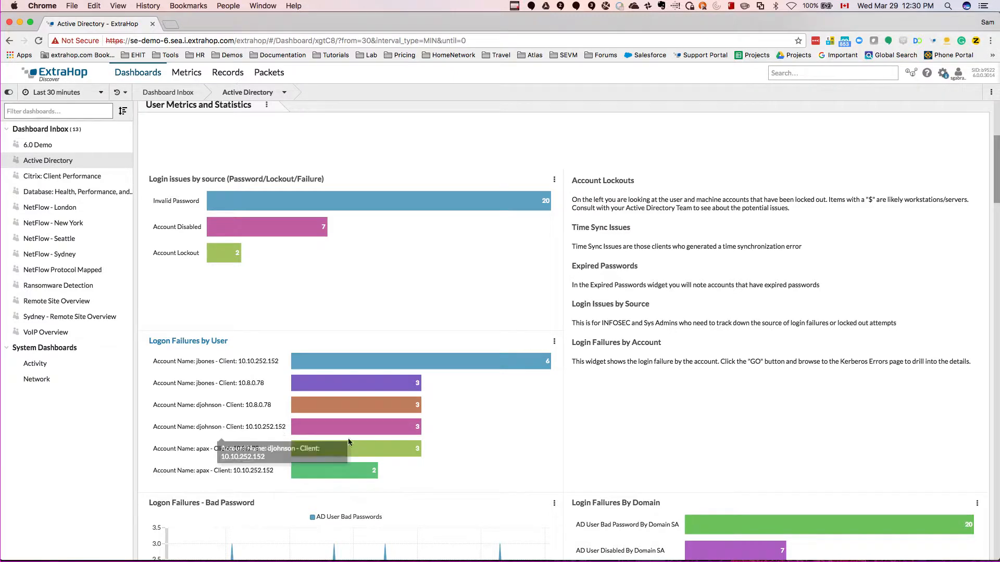
{"action": "mouse_move", "coordinate": [442, 454]}
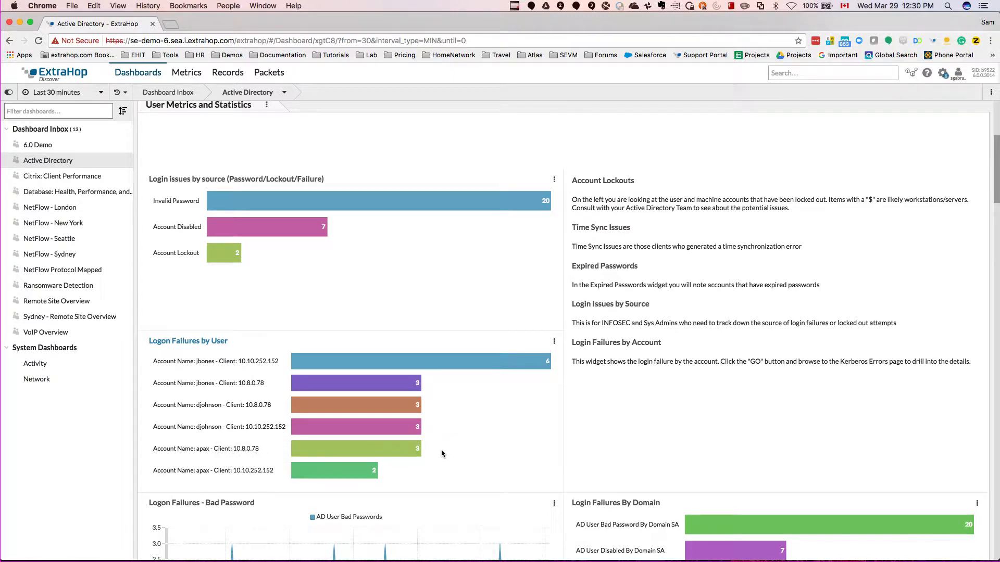
{"action": "mouse_move", "coordinate": [456, 449]}
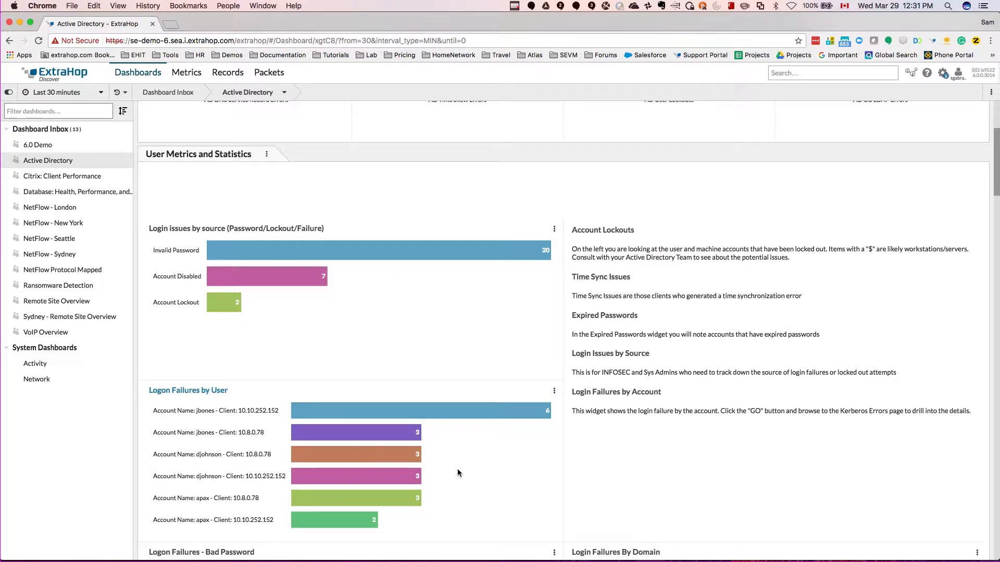
{"action": "scroll", "scroll_direction": "down", "scroll_amount": 3}
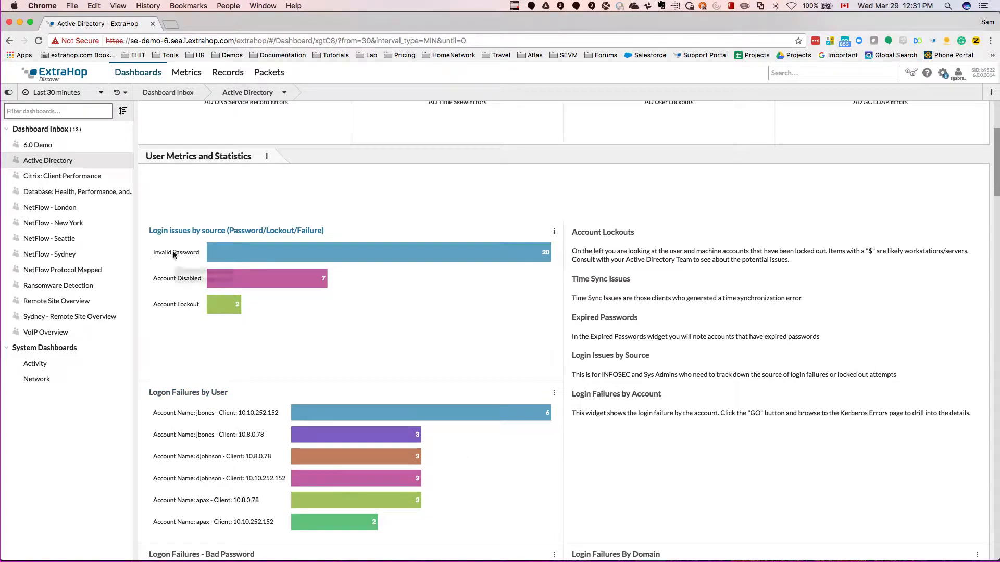
{"action": "mouse_move", "coordinate": [151, 324]}
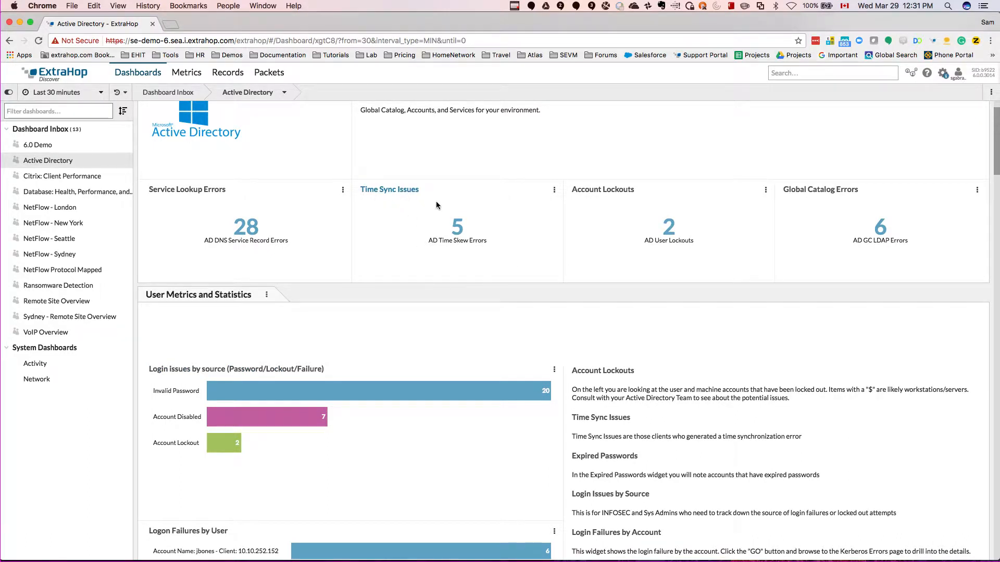
{"action": "mouse_move", "coordinate": [506, 253]}
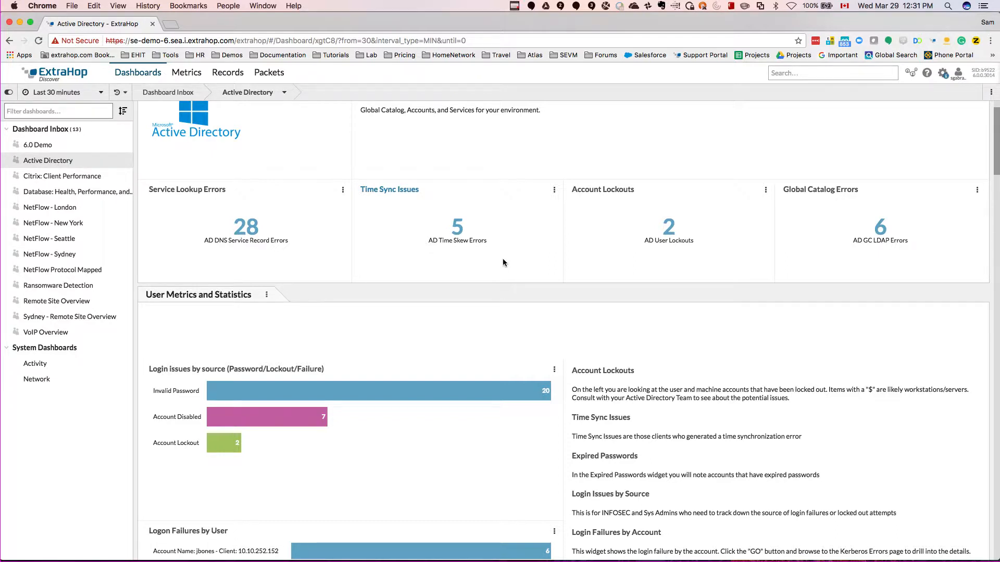
{"action": "scroll", "scroll_direction": "down", "scroll_amount": 3}
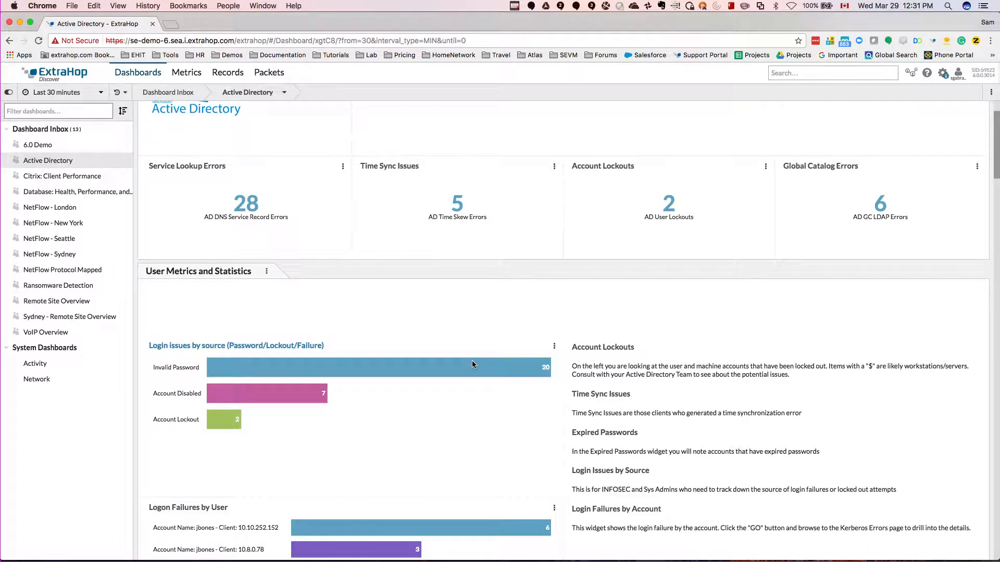
{"action": "scroll", "scroll_direction": "down", "scroll_amount": 3}
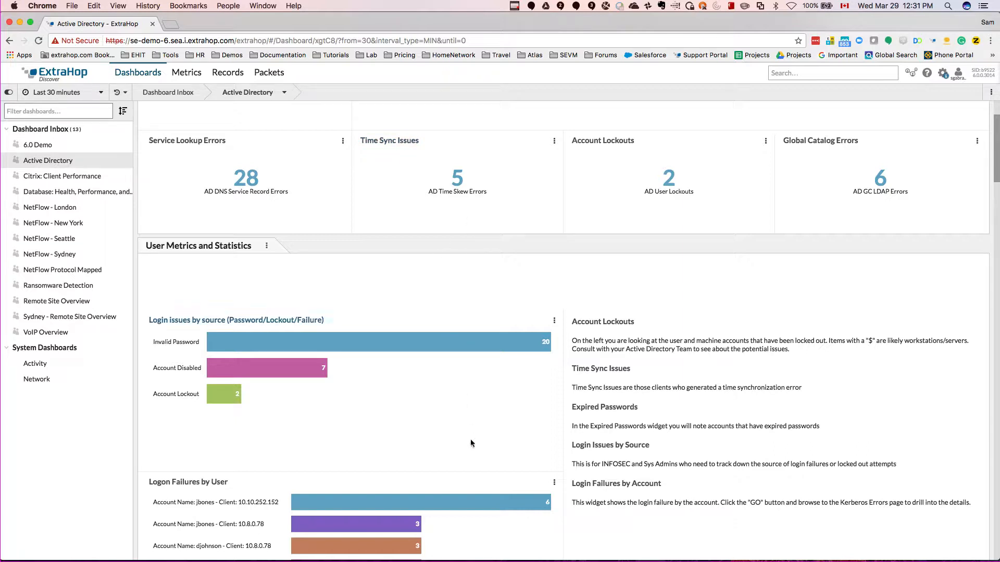
{"action": "scroll", "scroll_direction": "down", "scroll_amount": 3}
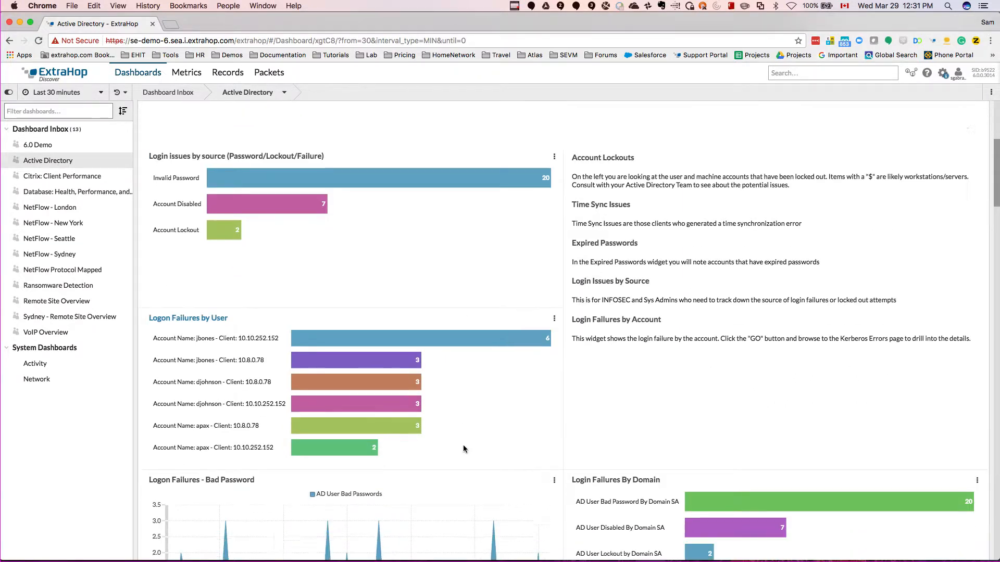
{"action": "scroll", "scroll_direction": "down", "scroll_amount": 3}
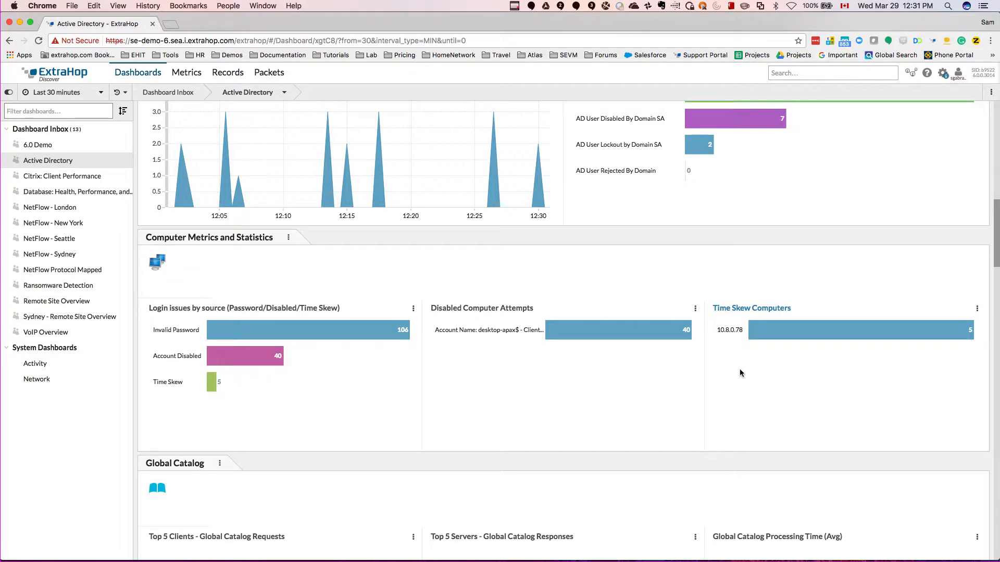
{"action": "mouse_move", "coordinate": [727, 329]}
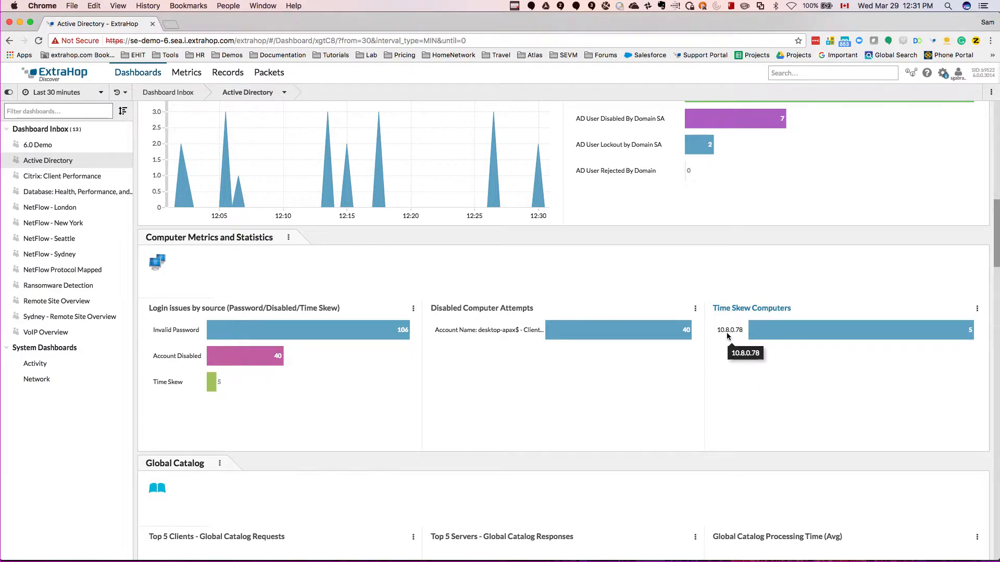
{"action": "mouse_move", "coordinate": [741, 386]}
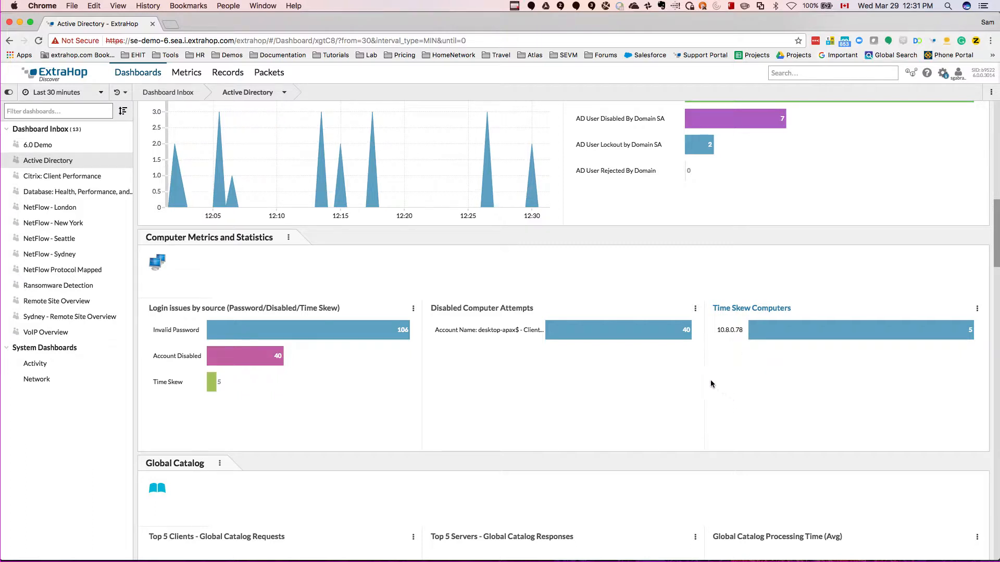
{"action": "mouse_move", "coordinate": [729, 330]}
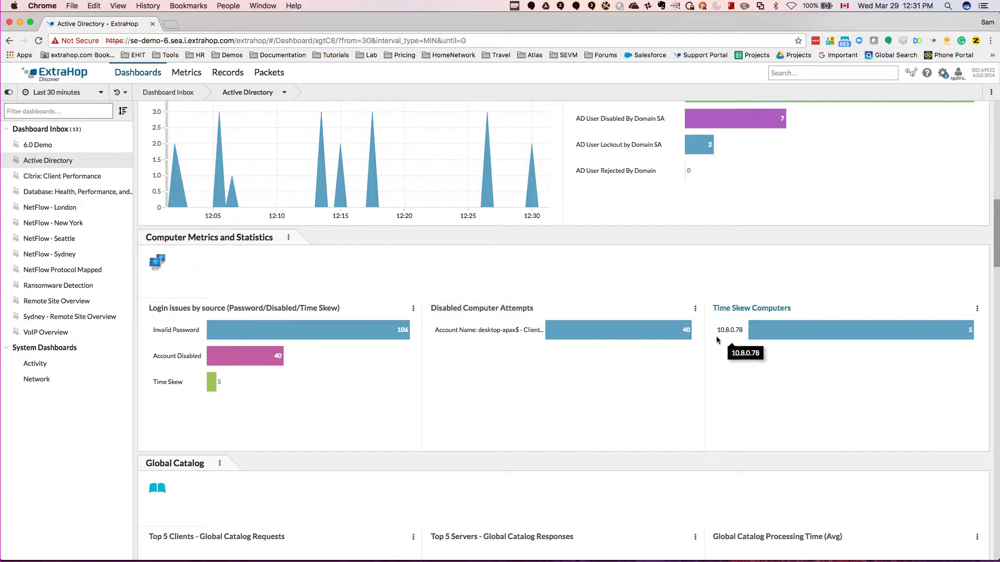
{"action": "mouse_move", "coordinate": [735, 367]}
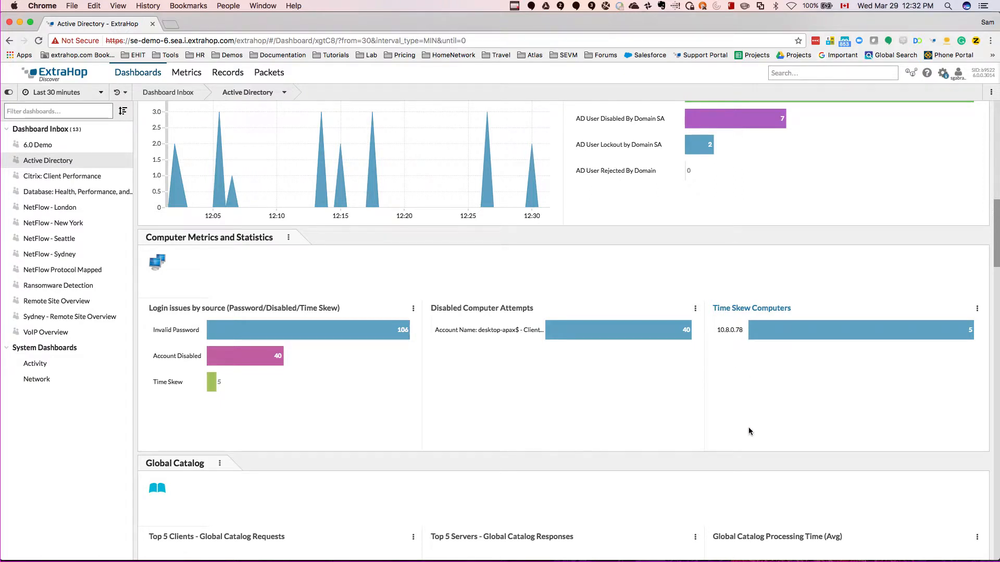
{"action": "mouse_move", "coordinate": [748, 411]}
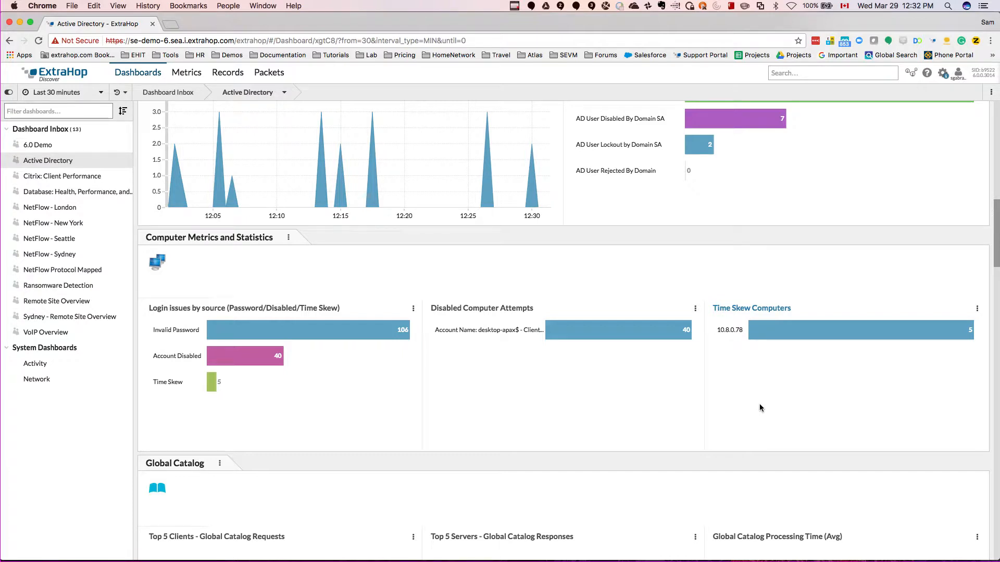
{"action": "scroll", "scroll_direction": "down", "scroll_amount": 3}
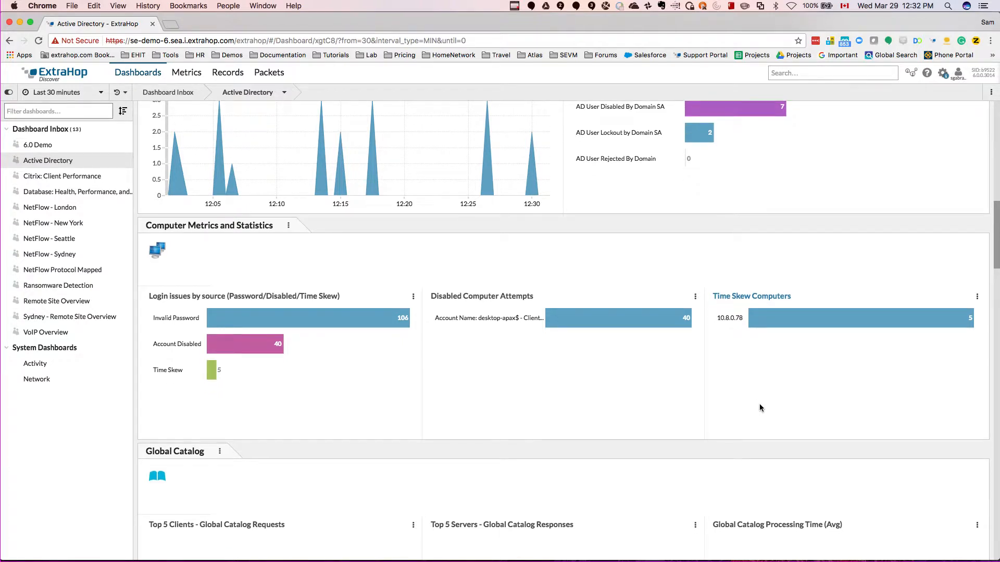
{"action": "mouse_move", "coordinate": [790, 359]}
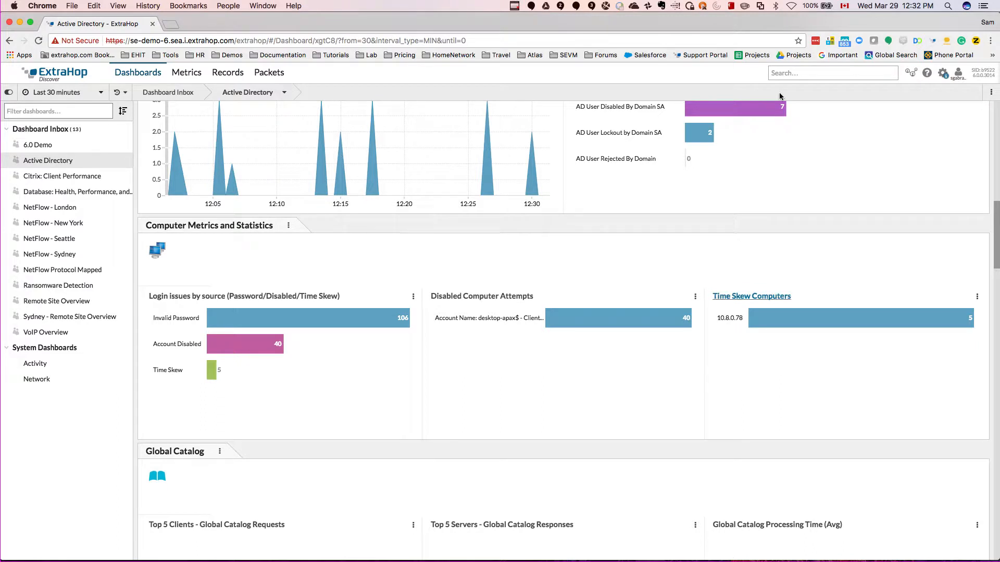
Step: Search all records for the term 'skew' from the global search box
{"action": "left_click", "coordinate": [832, 73]}
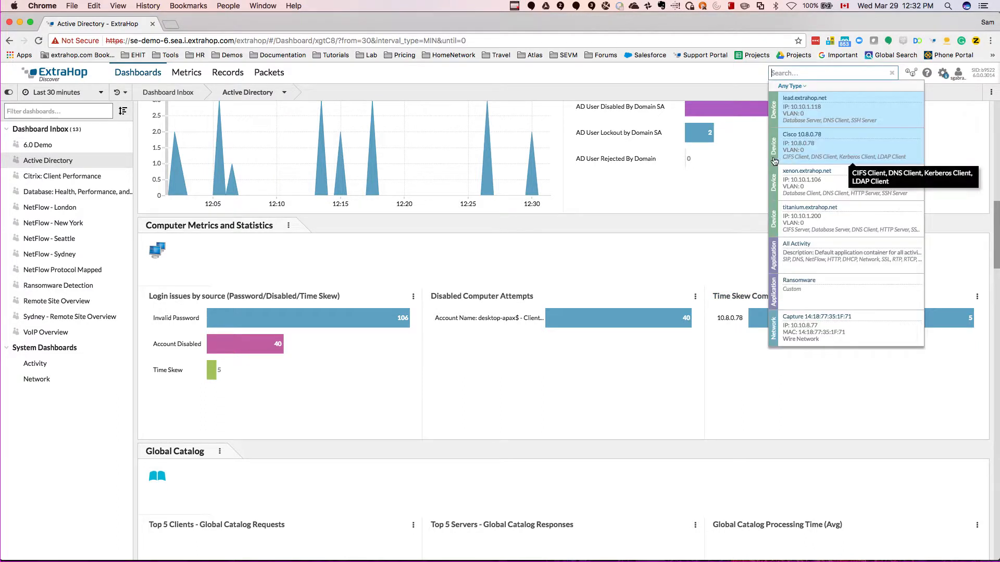
{"action": "type", "text": "s"}
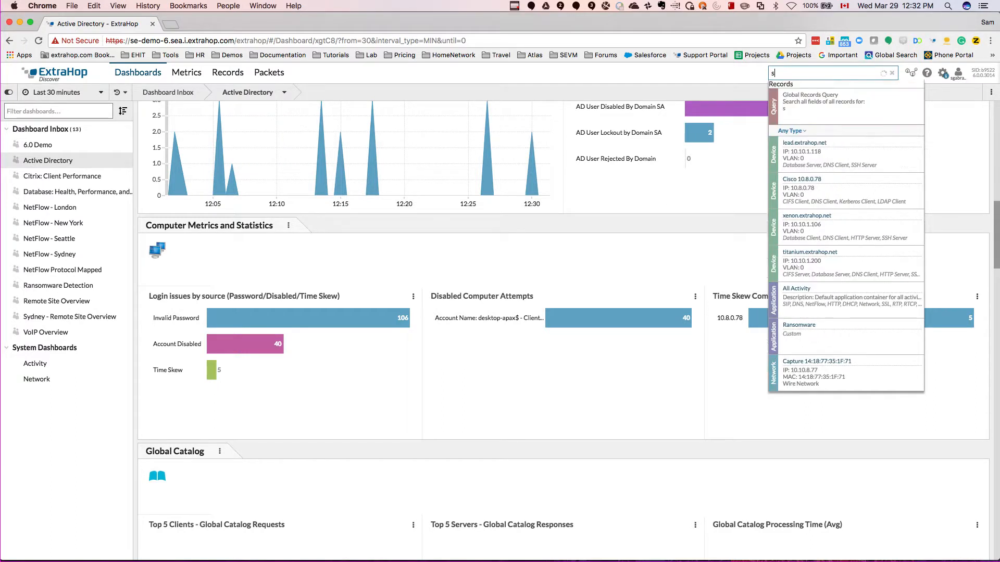
{"action": "type", "text": "kew"}
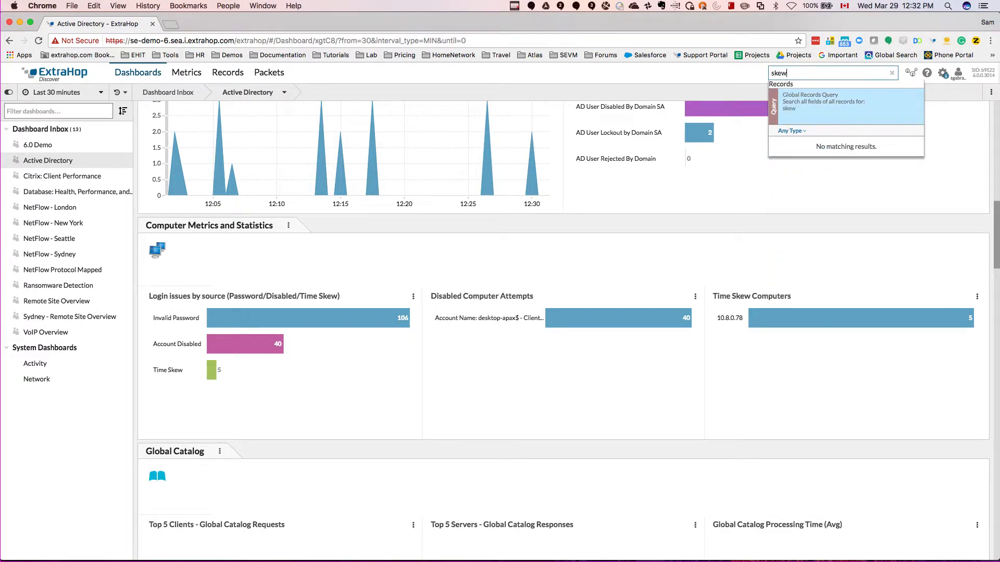
{"action": "mouse_move", "coordinate": [823, 110]}
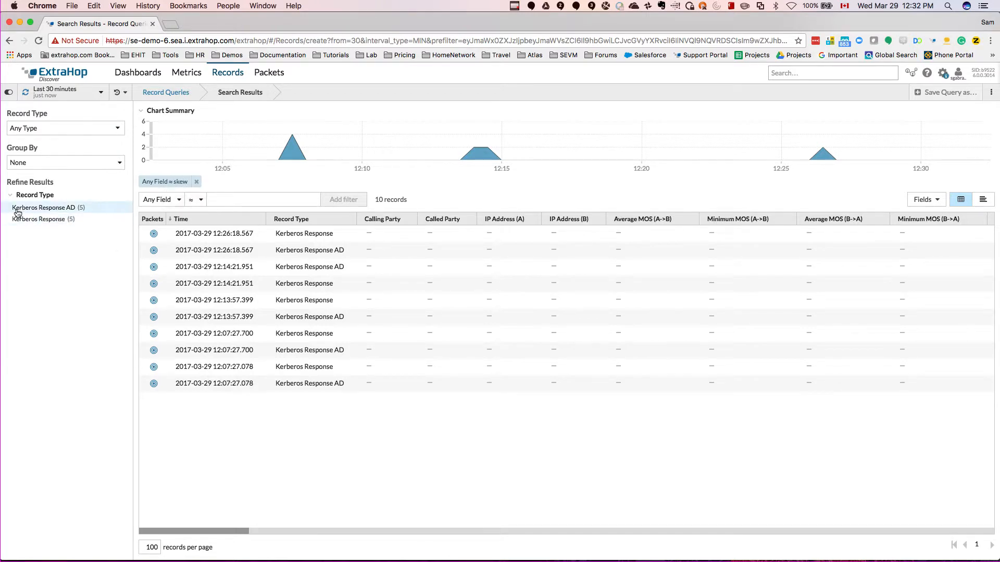
{"action": "left_click", "coordinate": [44, 207]}
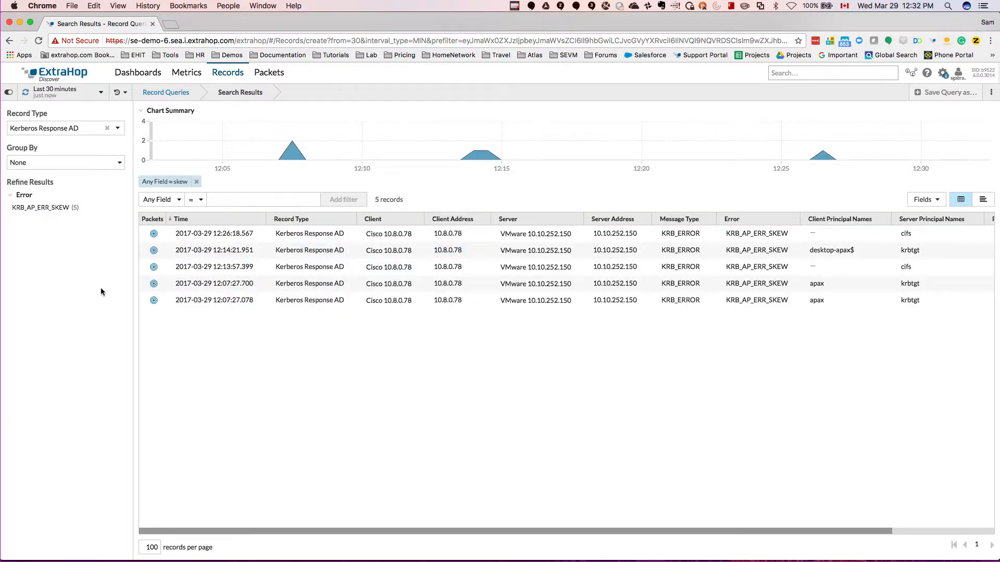
{"action": "left_click", "coordinate": [41, 208]}
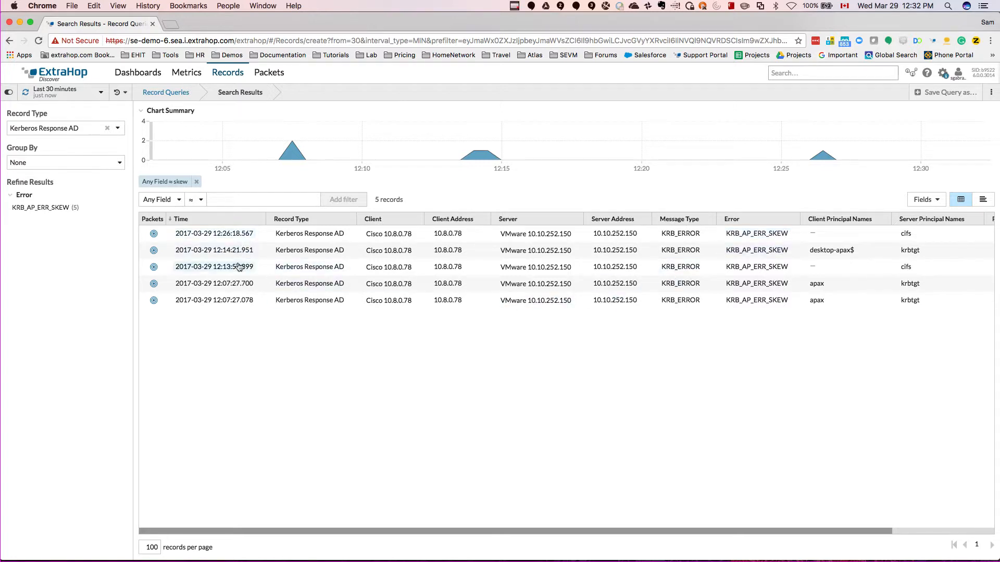
{"action": "mouse_move", "coordinate": [293, 145]}
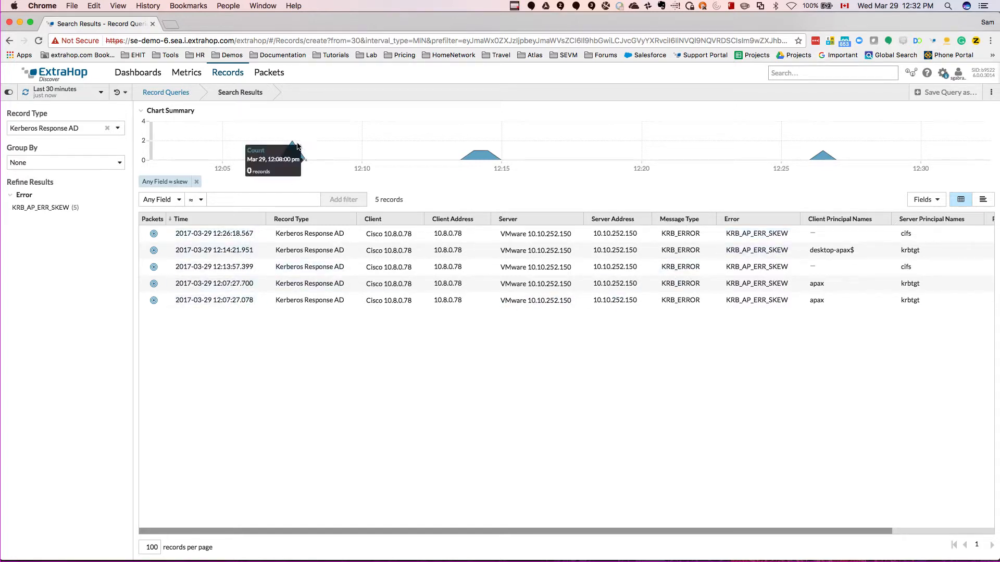
{"action": "mouse_move", "coordinate": [821, 313]}
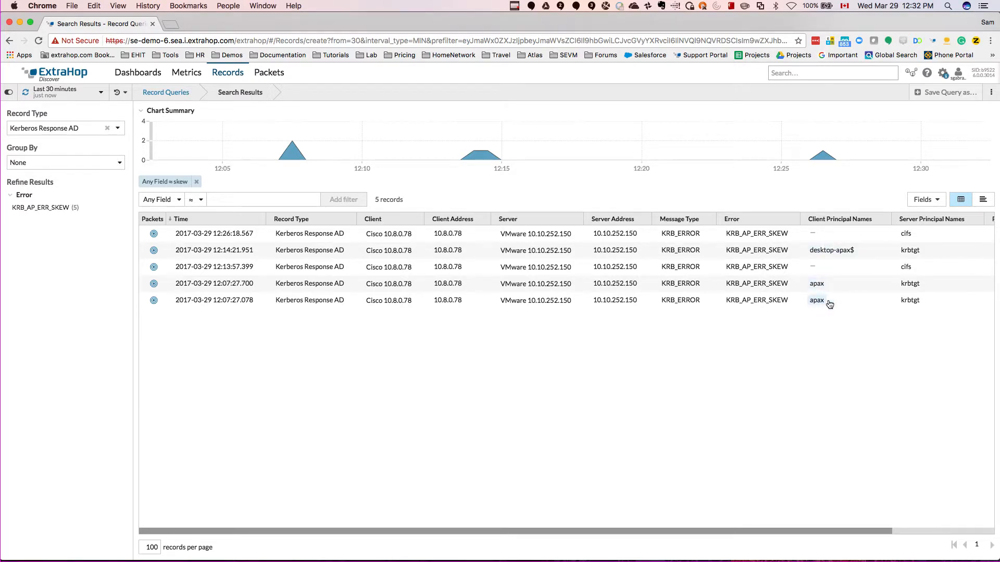
{"action": "mouse_move", "coordinate": [816, 284]}
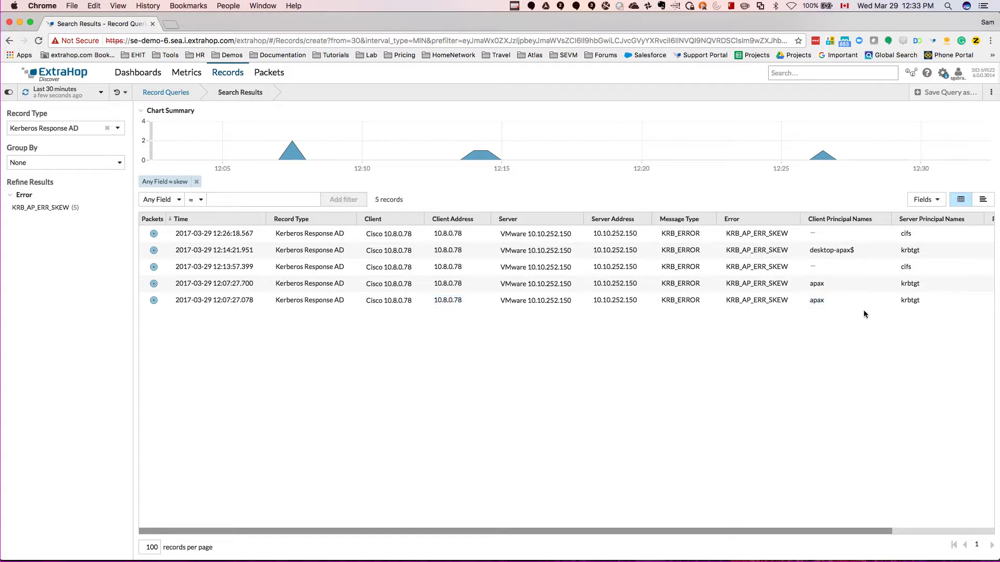
{"action": "mouse_move", "coordinate": [830, 503]}
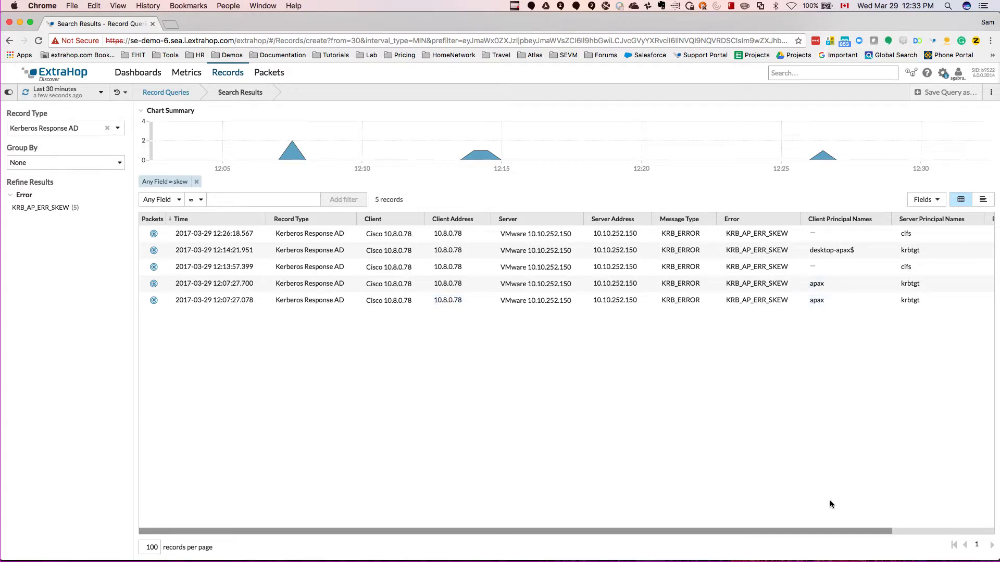
{"action": "mouse_move", "coordinate": [795, 537]}
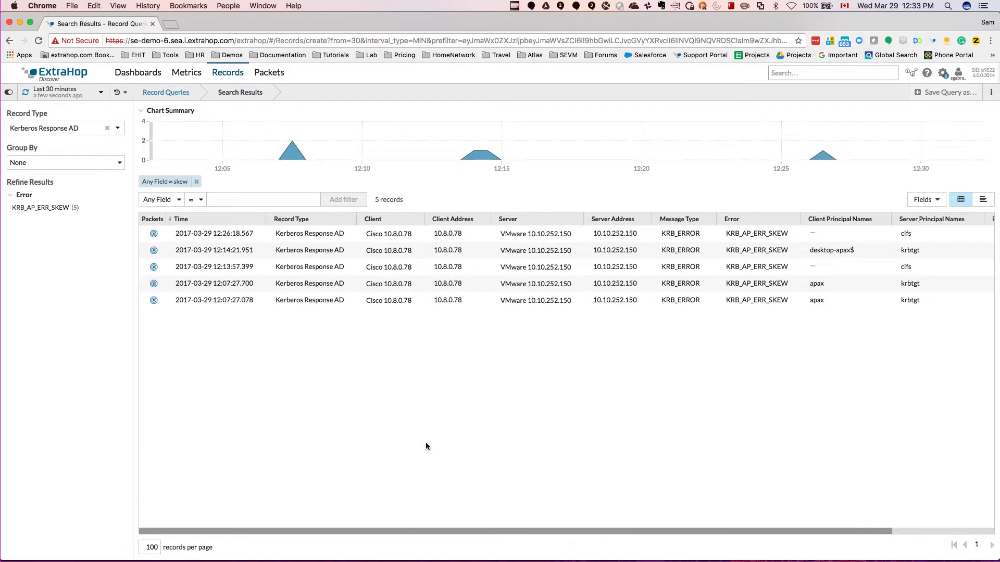
{"action": "mouse_move", "coordinate": [359, 411]}
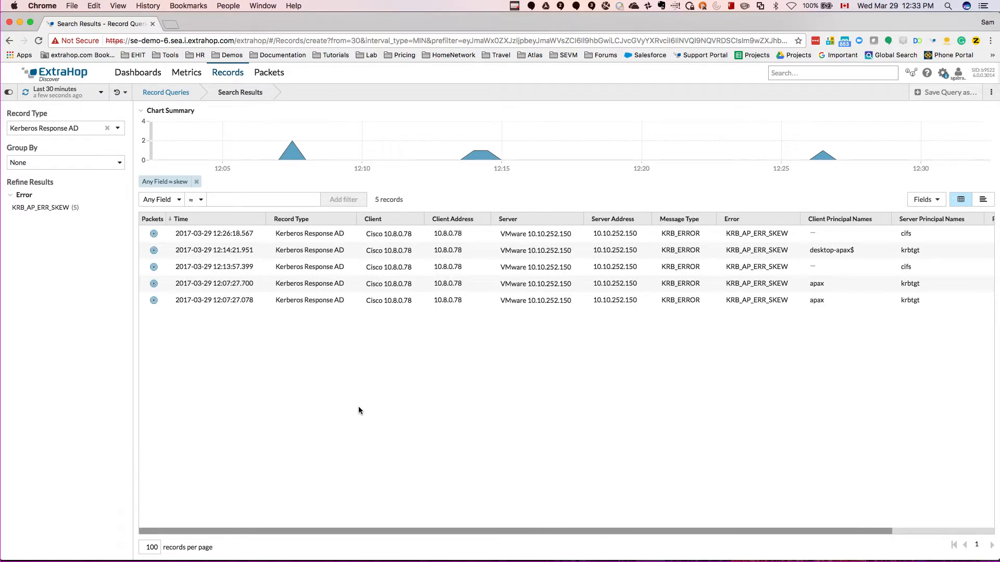
{"action": "mouse_move", "coordinate": [256, 179]}
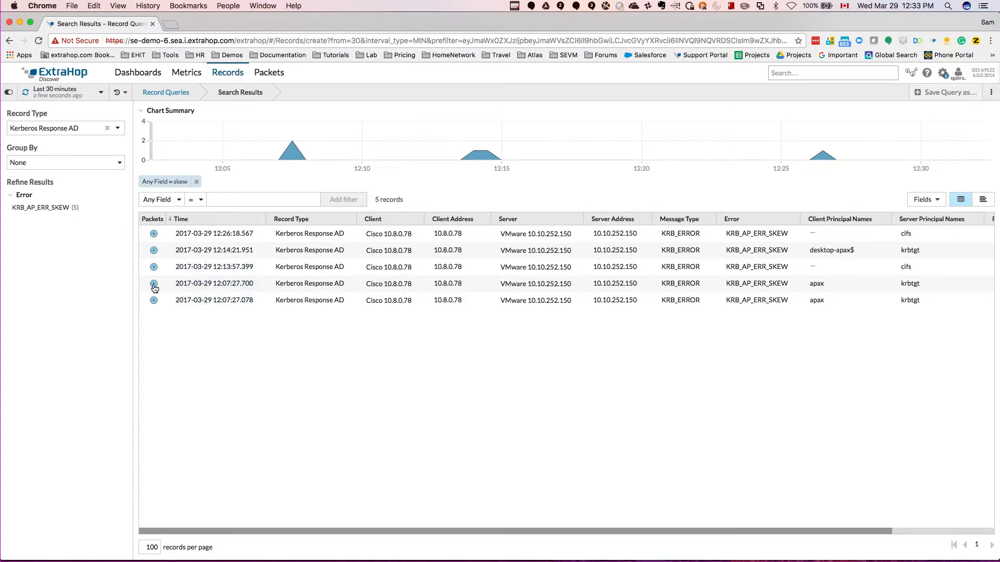
Step: View the packets behind the 12:07:27.700 KRB_AP_ERR_SKEW record
{"action": "left_click", "coordinate": [153, 283]}
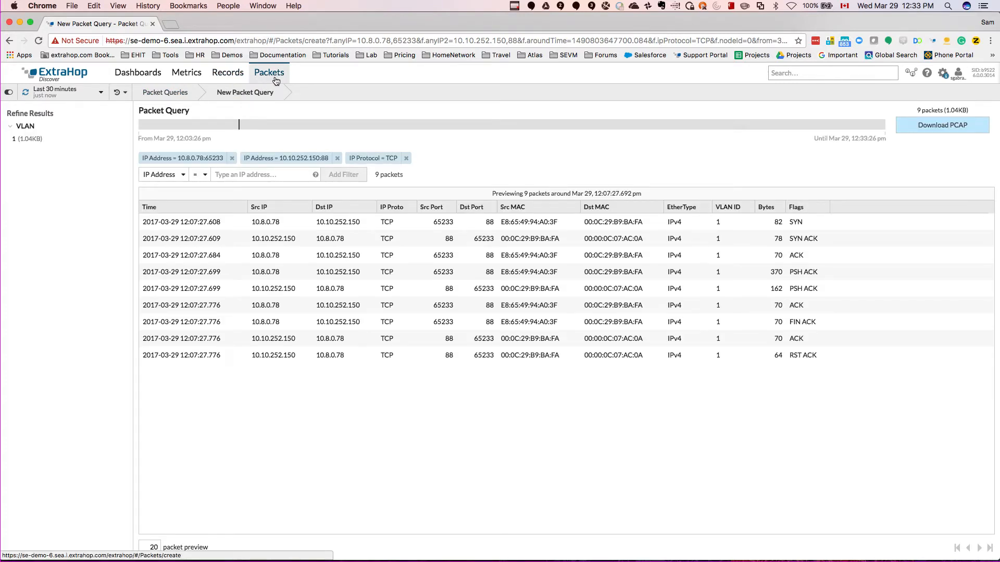
{"action": "mouse_move", "coordinate": [517, 164]}
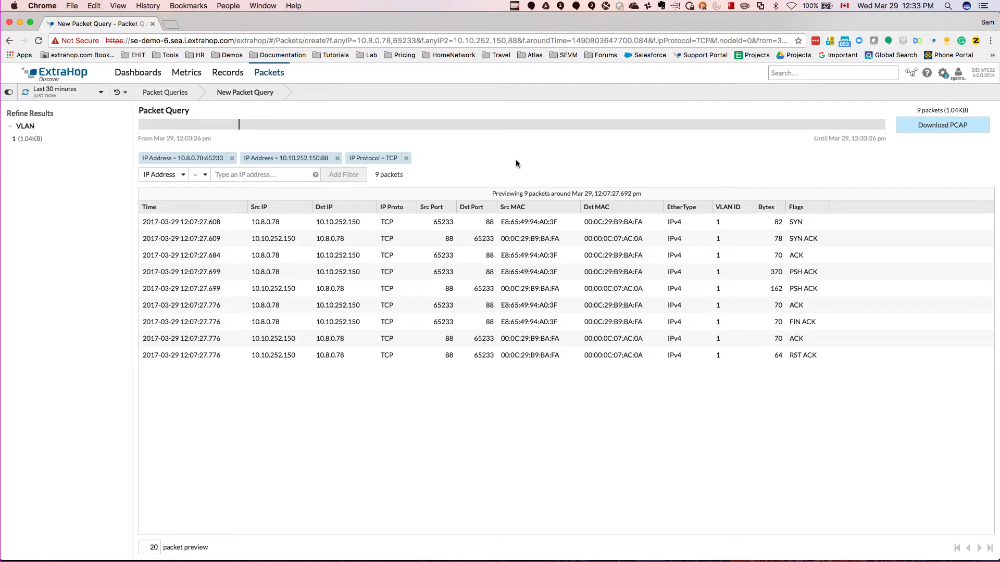
{"action": "mouse_move", "coordinate": [185, 157]}
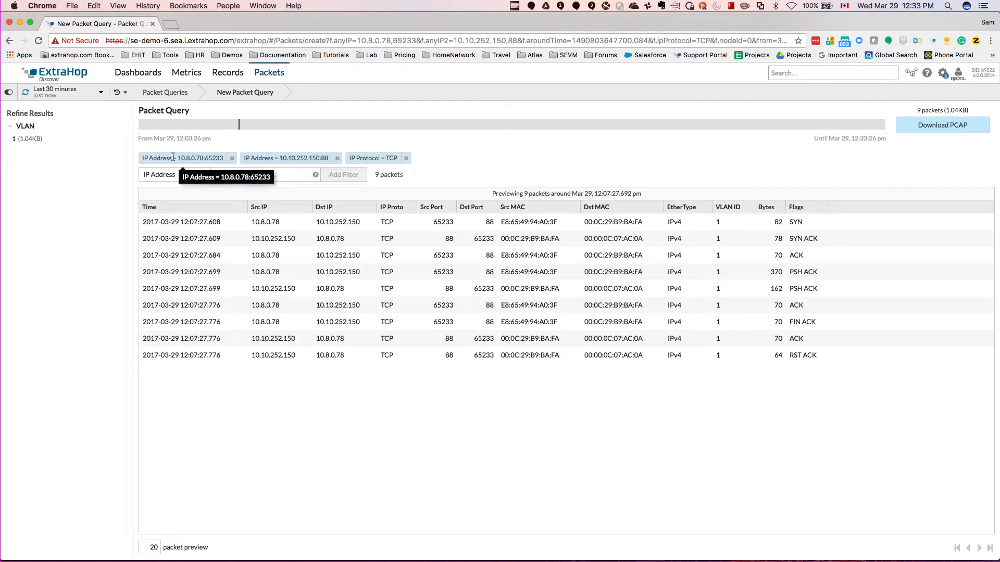
{"action": "mouse_move", "coordinate": [451, 167]}
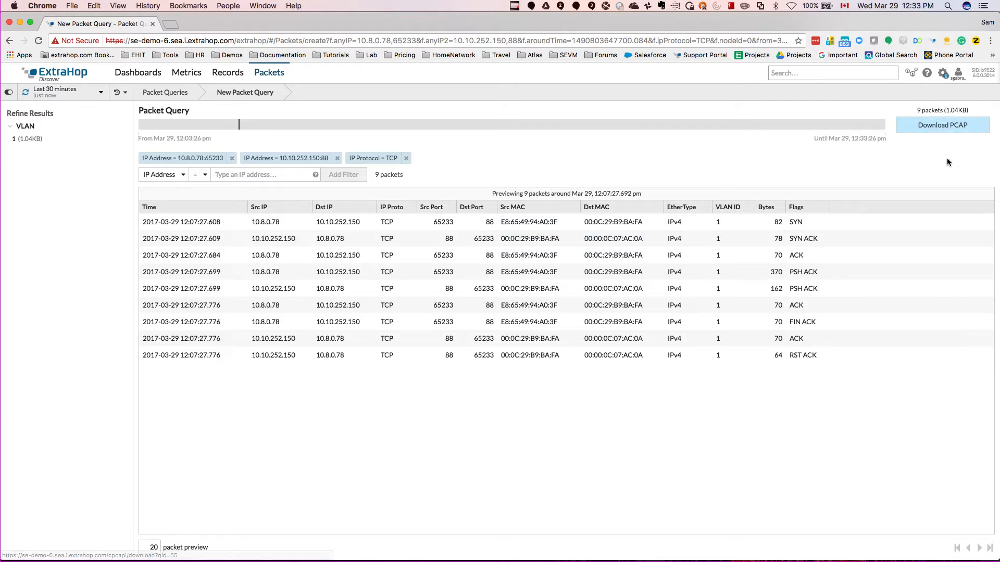
{"action": "mouse_move", "coordinate": [939, 190]}
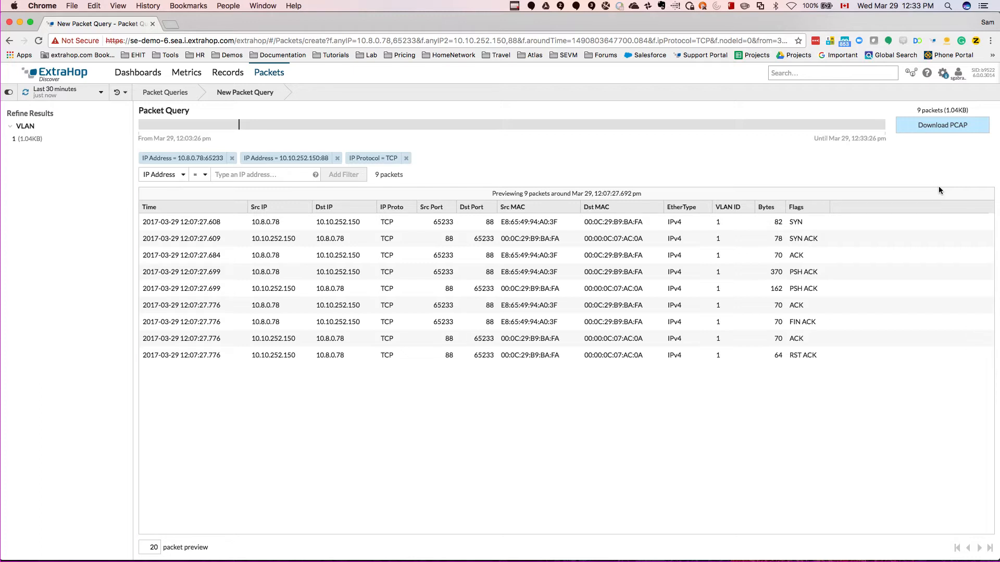
{"action": "mouse_move", "coordinate": [700, 374]}
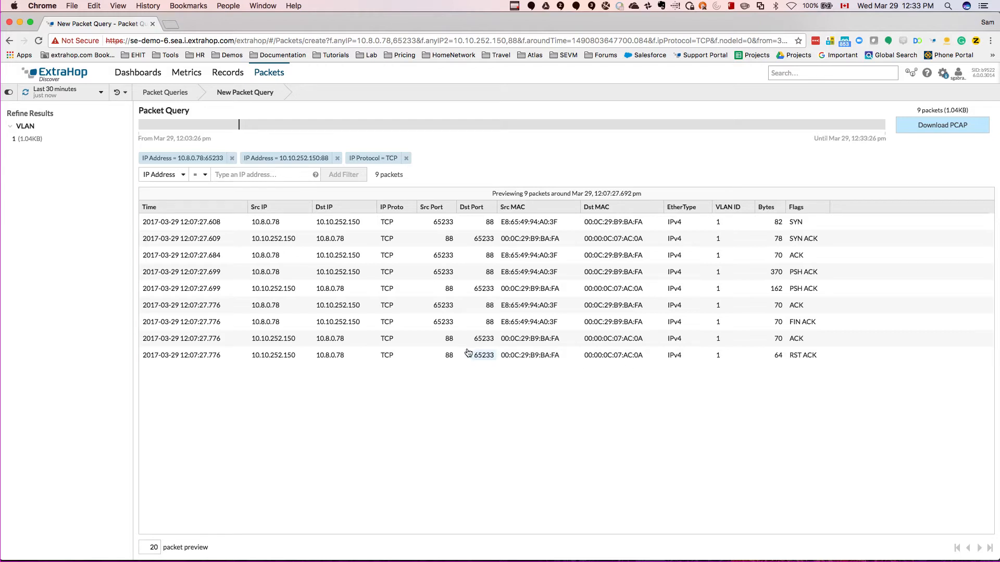
{"action": "mouse_move", "coordinate": [800, 407]}
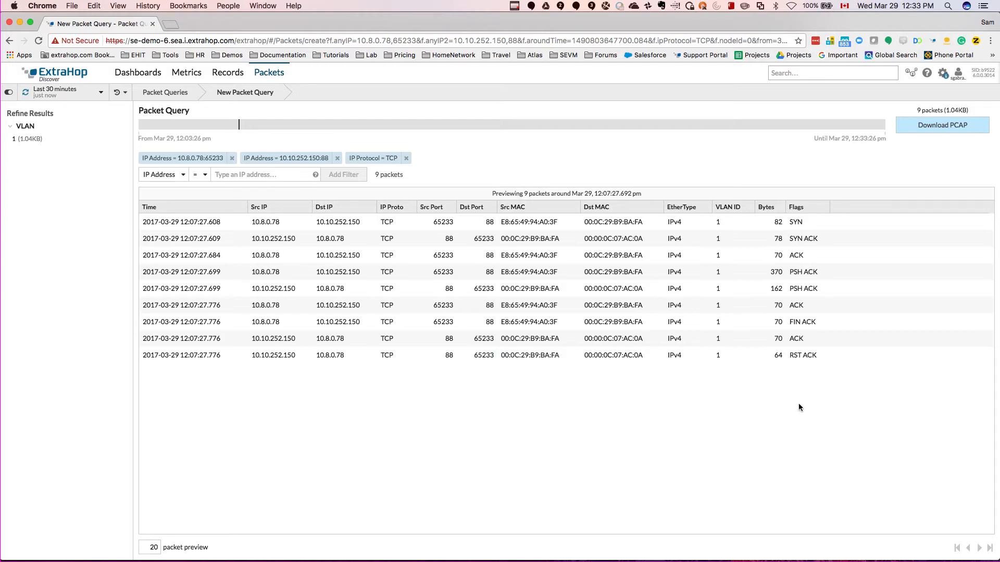
{"action": "mouse_move", "coordinate": [807, 395]}
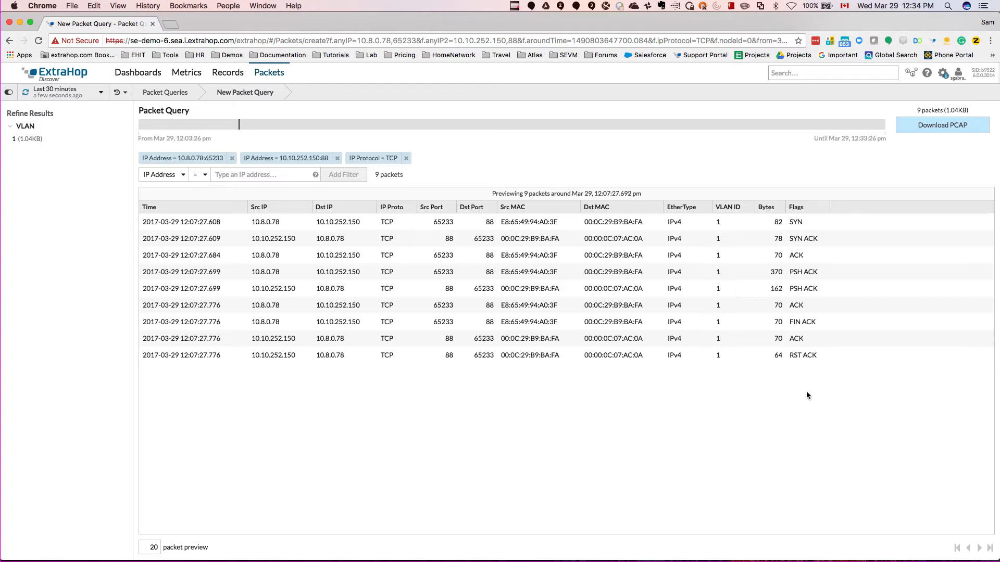
{"action": "mouse_move", "coordinate": [825, 418]}
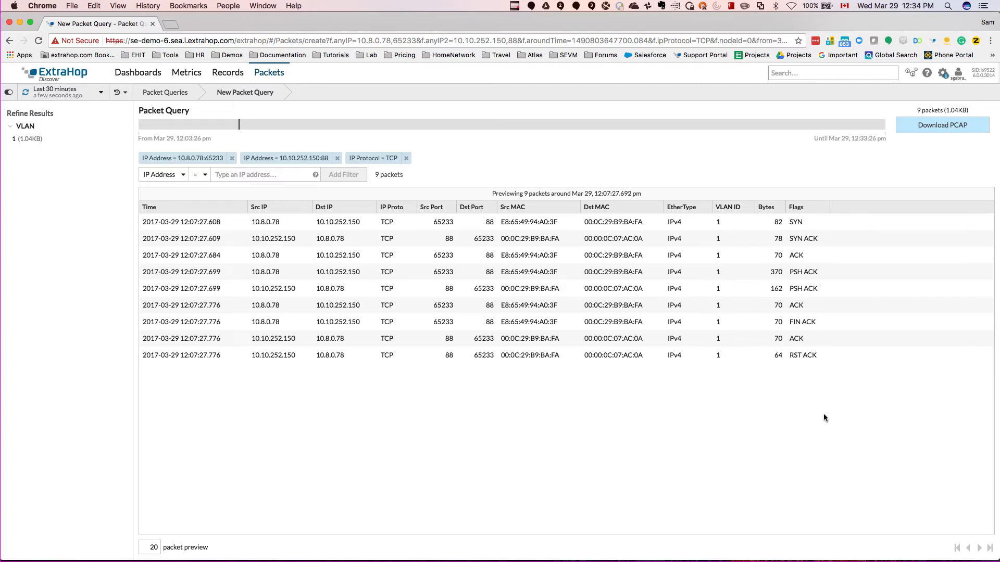
{"action": "mouse_move", "coordinate": [813, 231]}
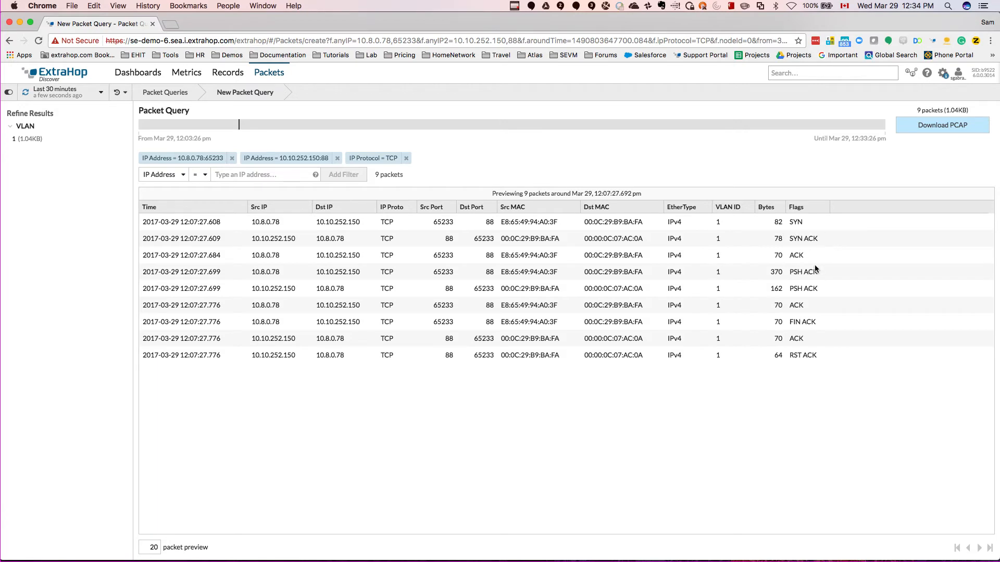
{"action": "mouse_move", "coordinate": [719, 376]}
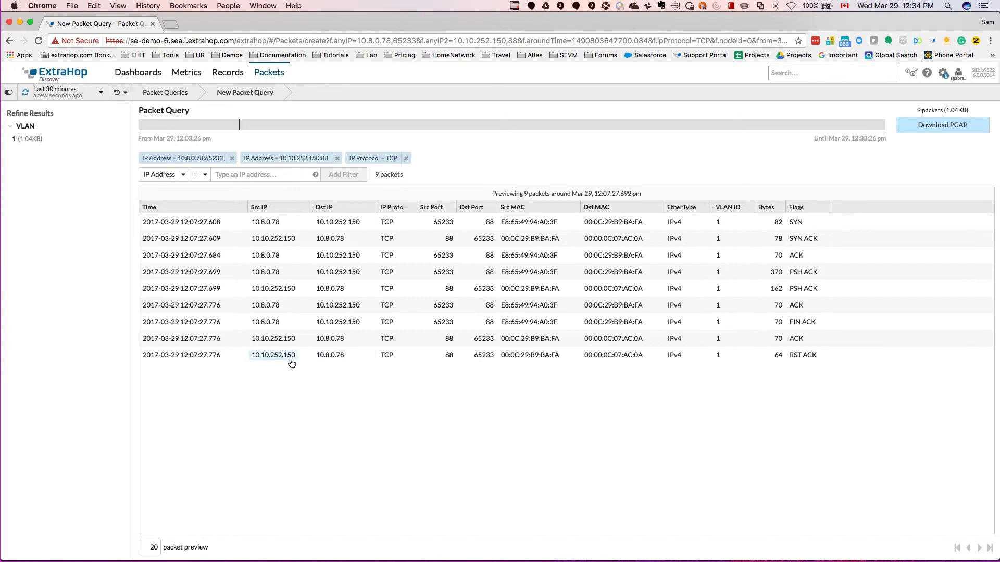
{"action": "mouse_move", "coordinate": [794, 361]}
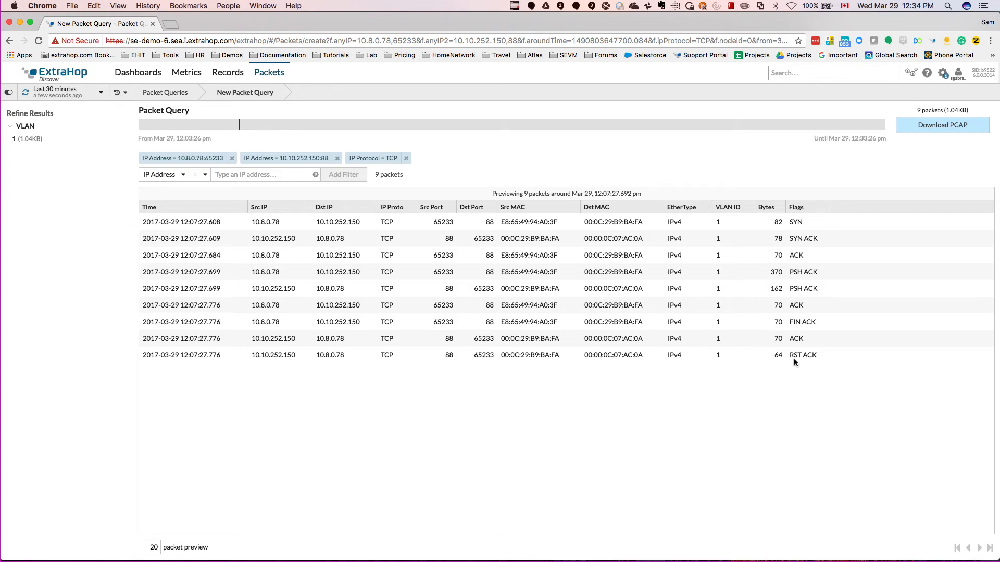
{"action": "mouse_move", "coordinate": [763, 374]}
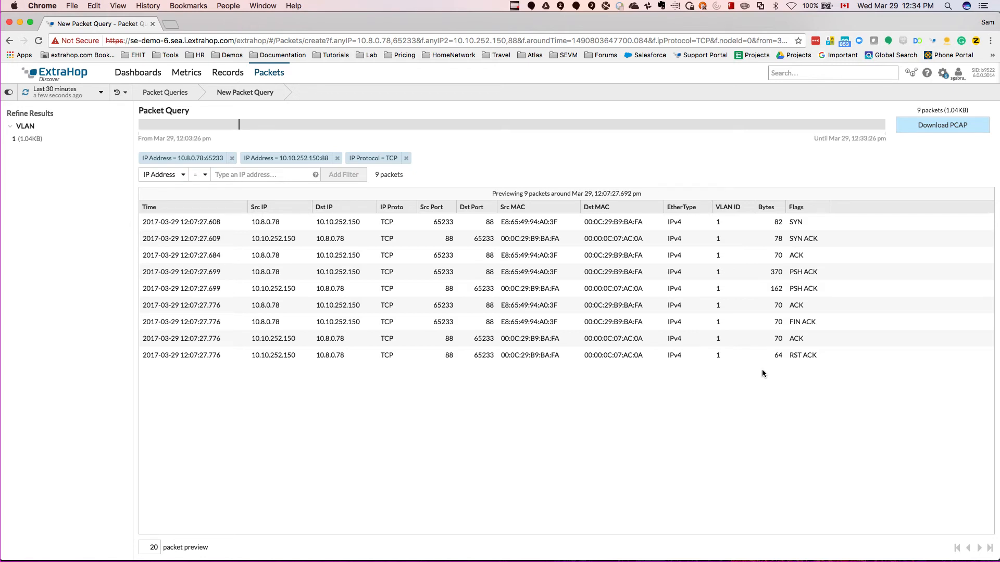
{"action": "mouse_move", "coordinate": [826, 431]}
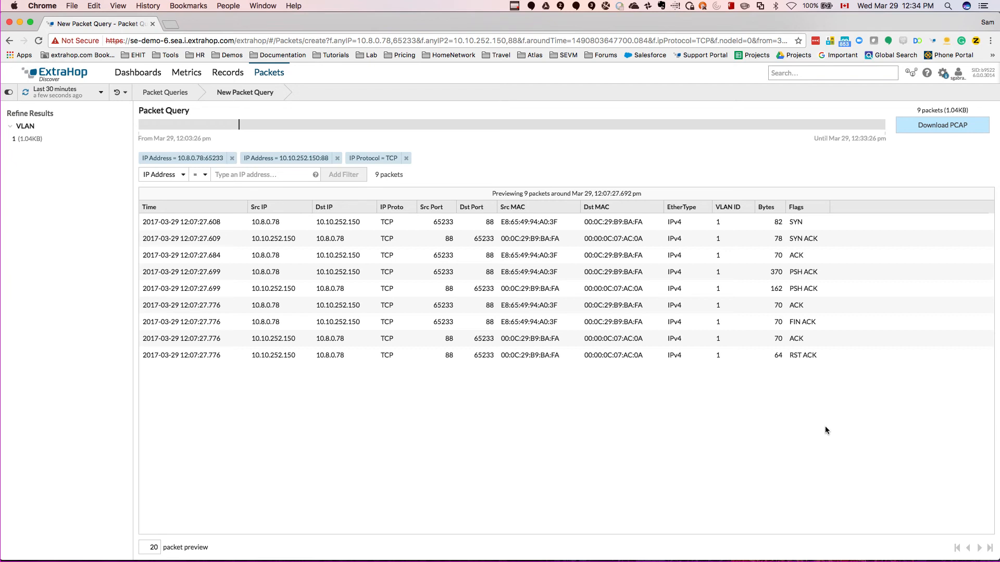
{"action": "mouse_move", "coordinate": [798, 364]}
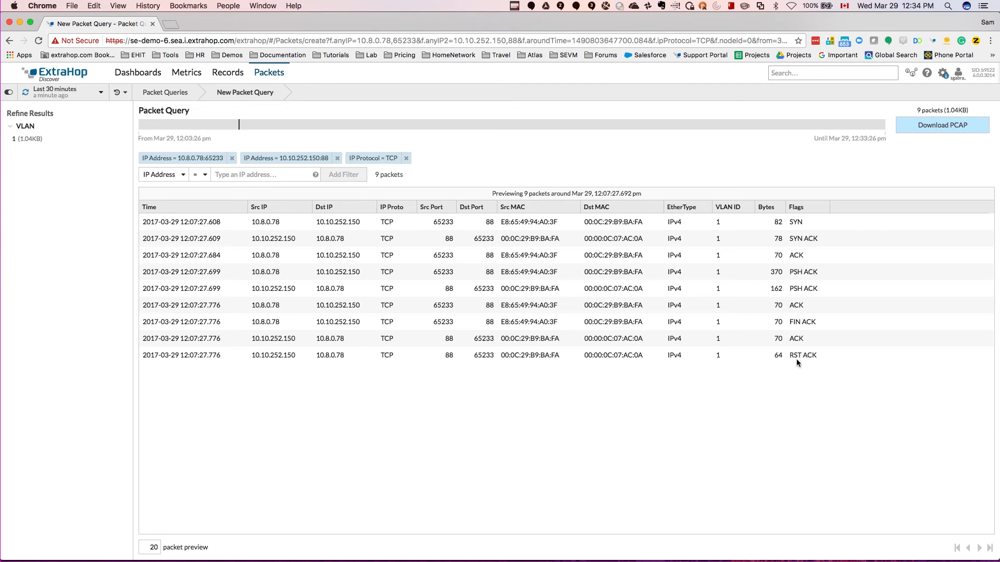
{"action": "mouse_move", "coordinate": [743, 438]}
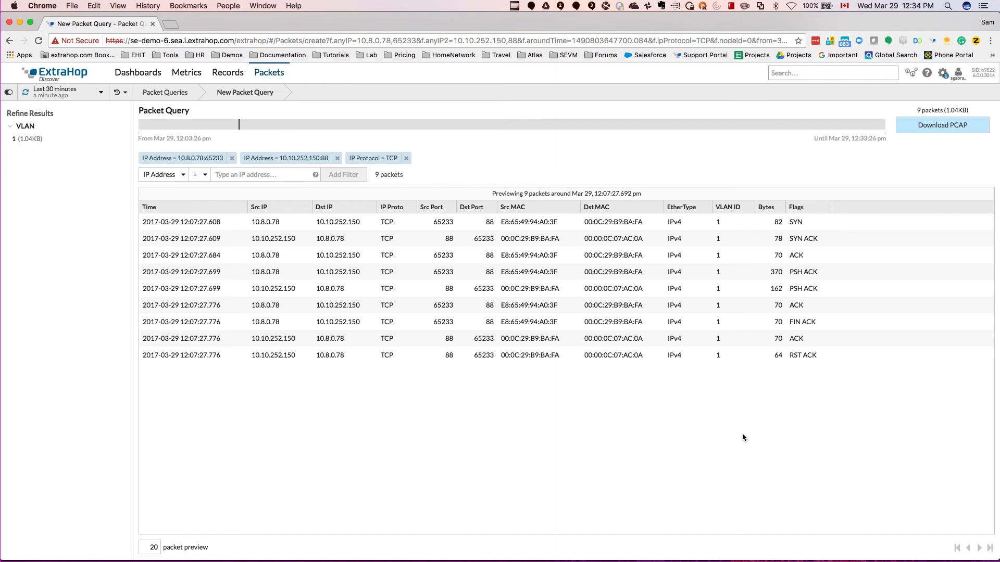
{"action": "mouse_move", "coordinate": [733, 422]}
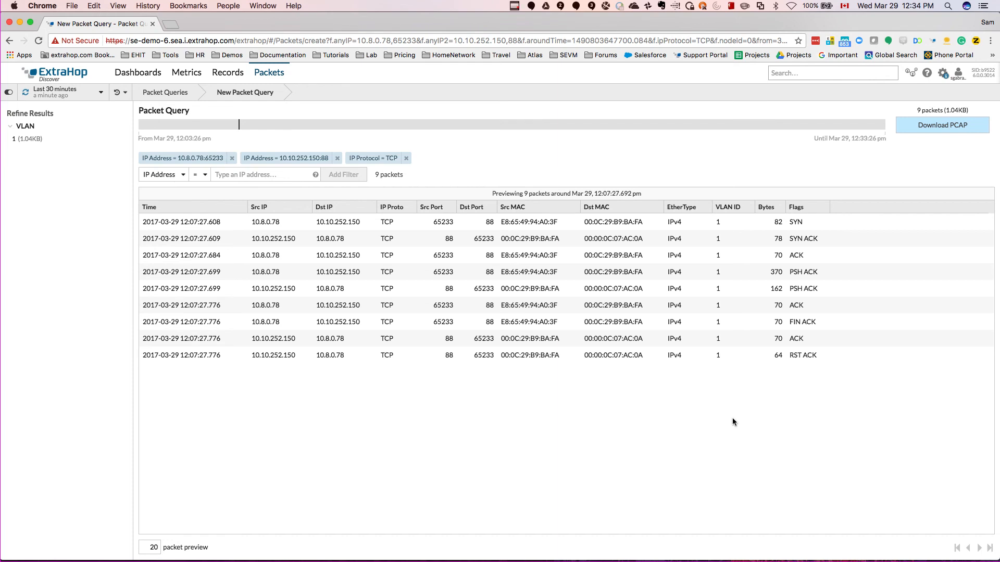
{"action": "mouse_move", "coordinate": [725, 426]}
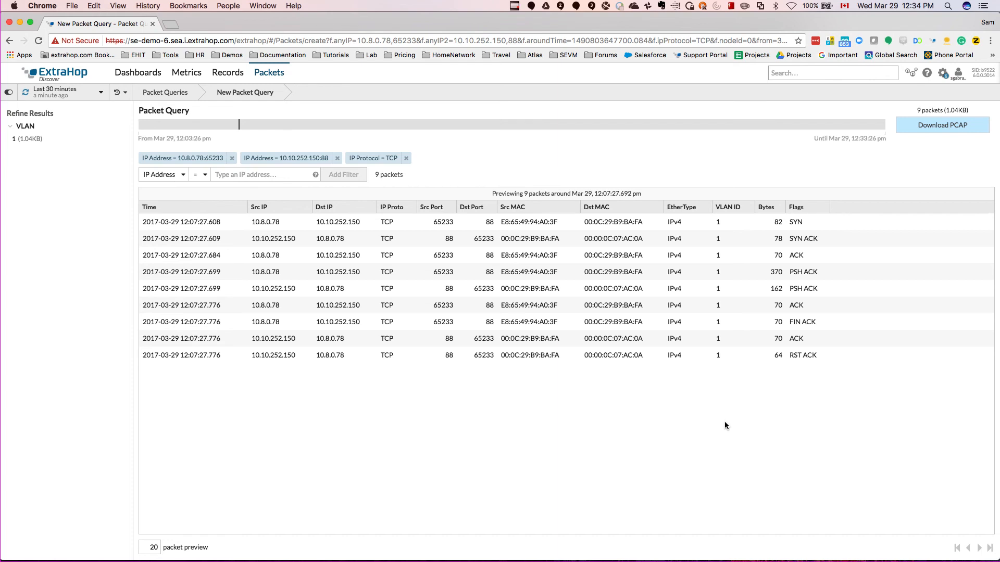